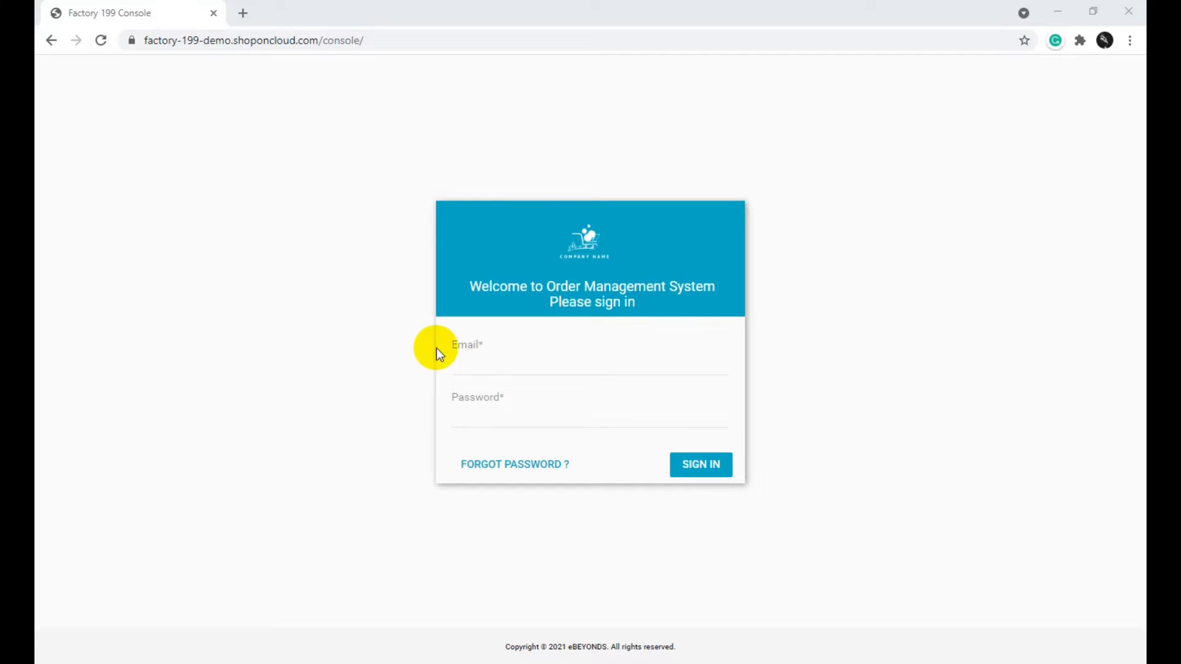
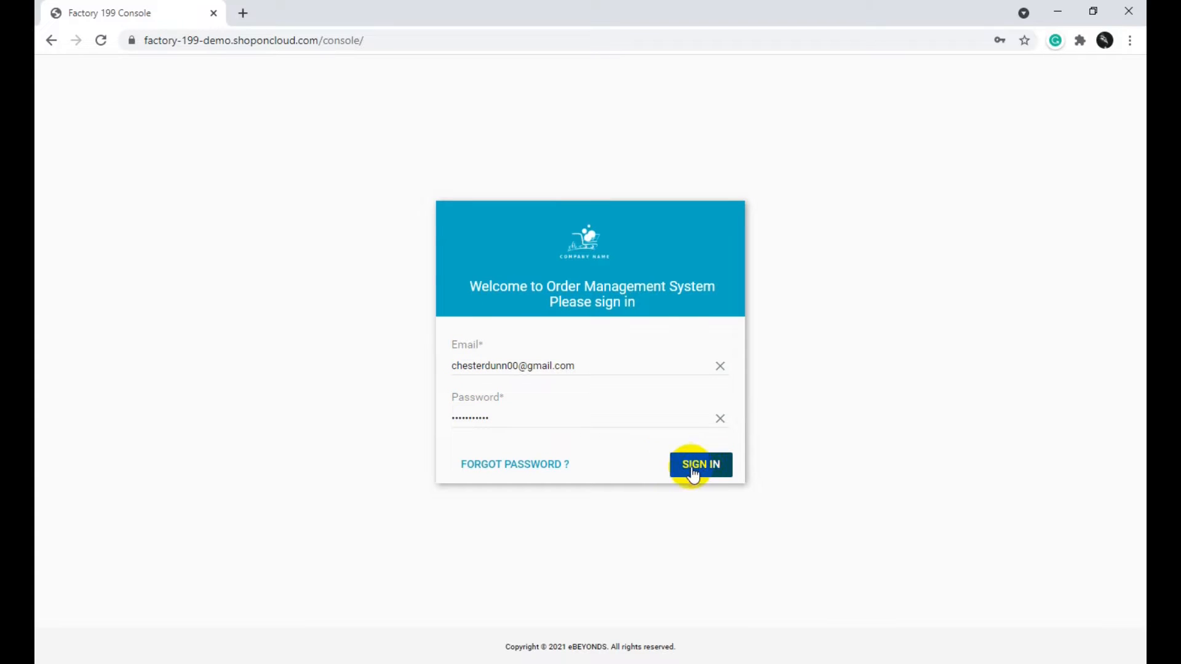
{"action": "left_click", "coordinate": [699, 464]}
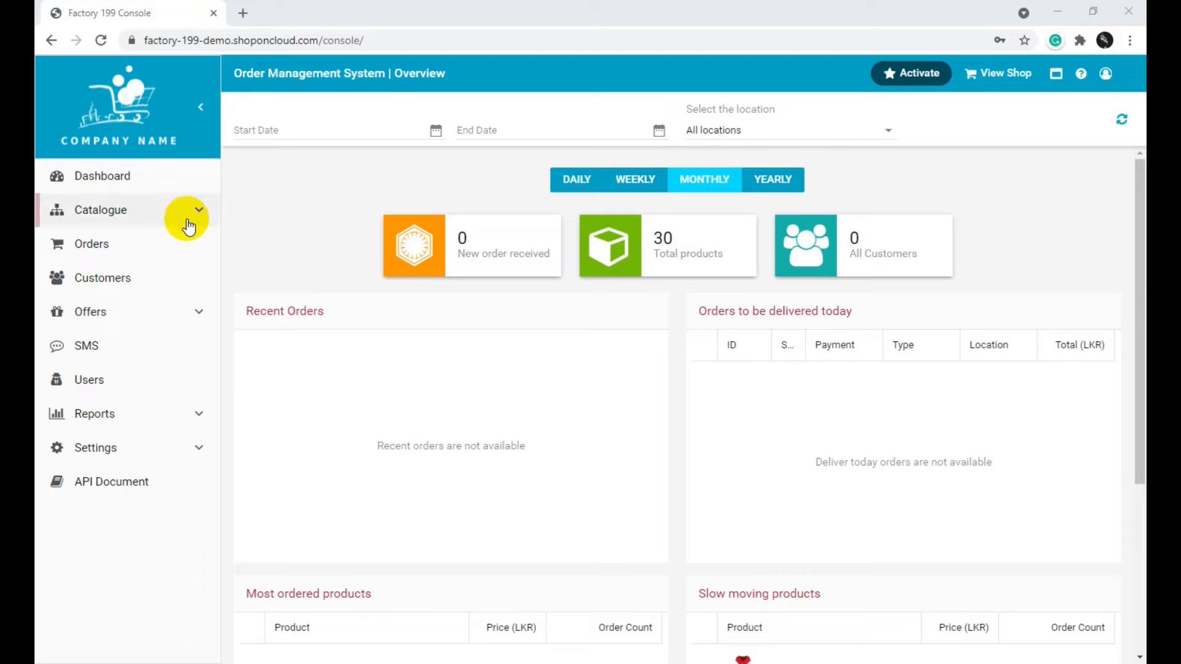
{"action": "mouse_move", "coordinate": [131, 312]}
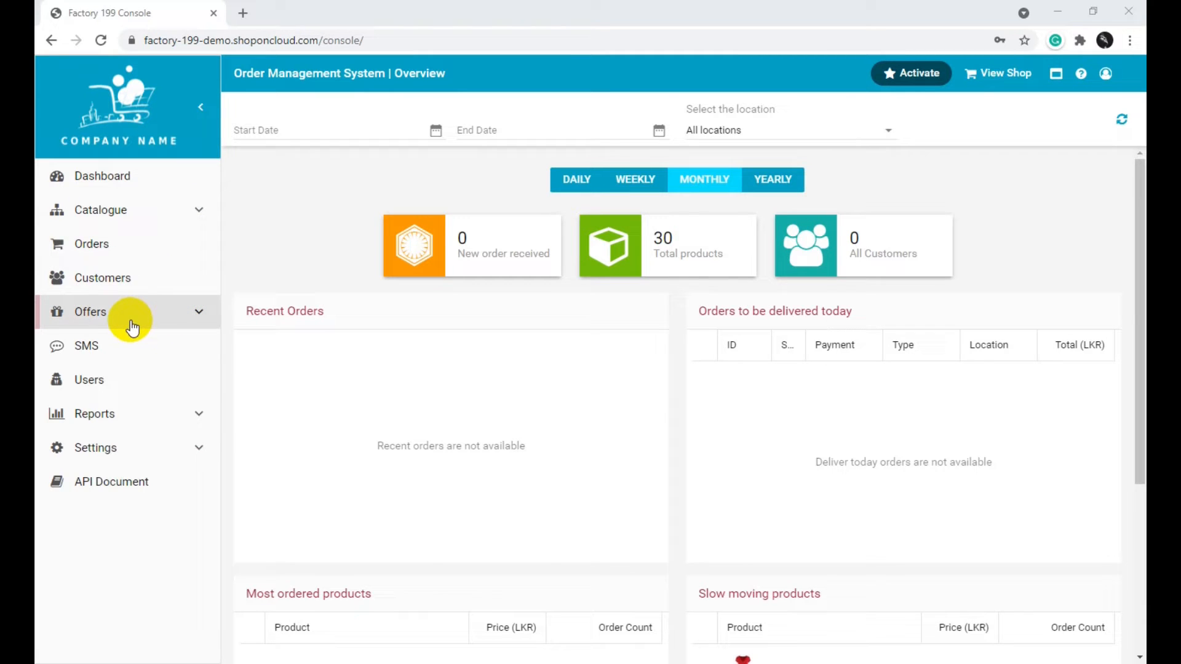
- Show the Cart Rule page under Offers, listing the three existing cart sale offers
{"action": "left_click", "coordinate": [90, 311]}
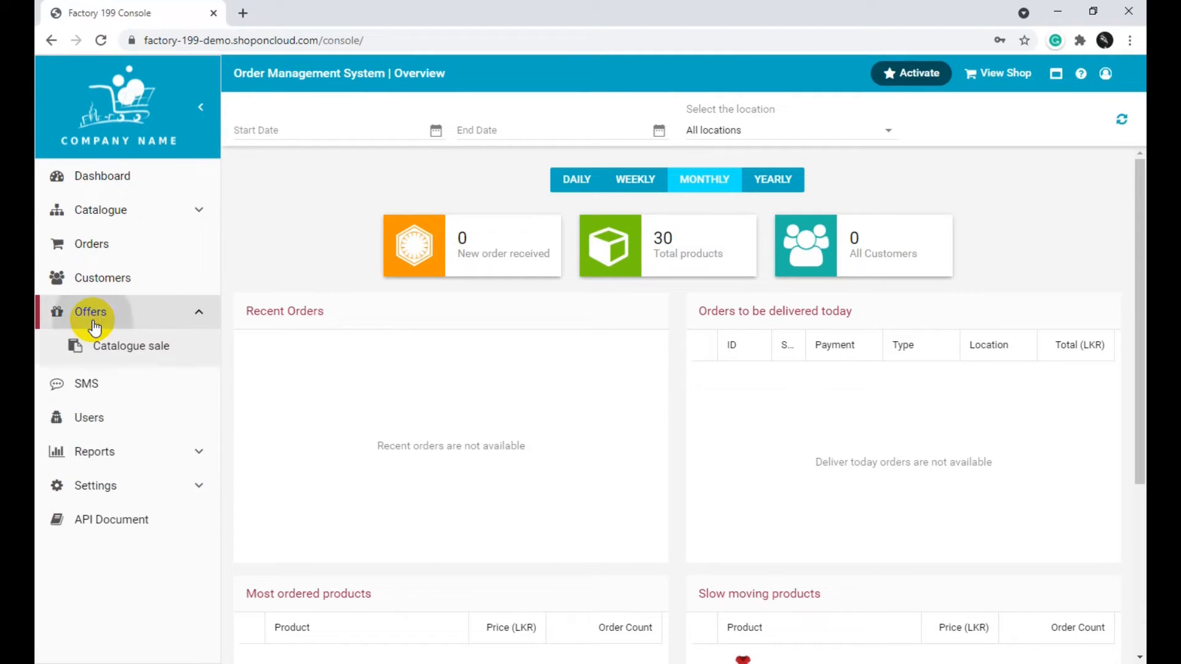
{"action": "left_click", "coordinate": [91, 311]}
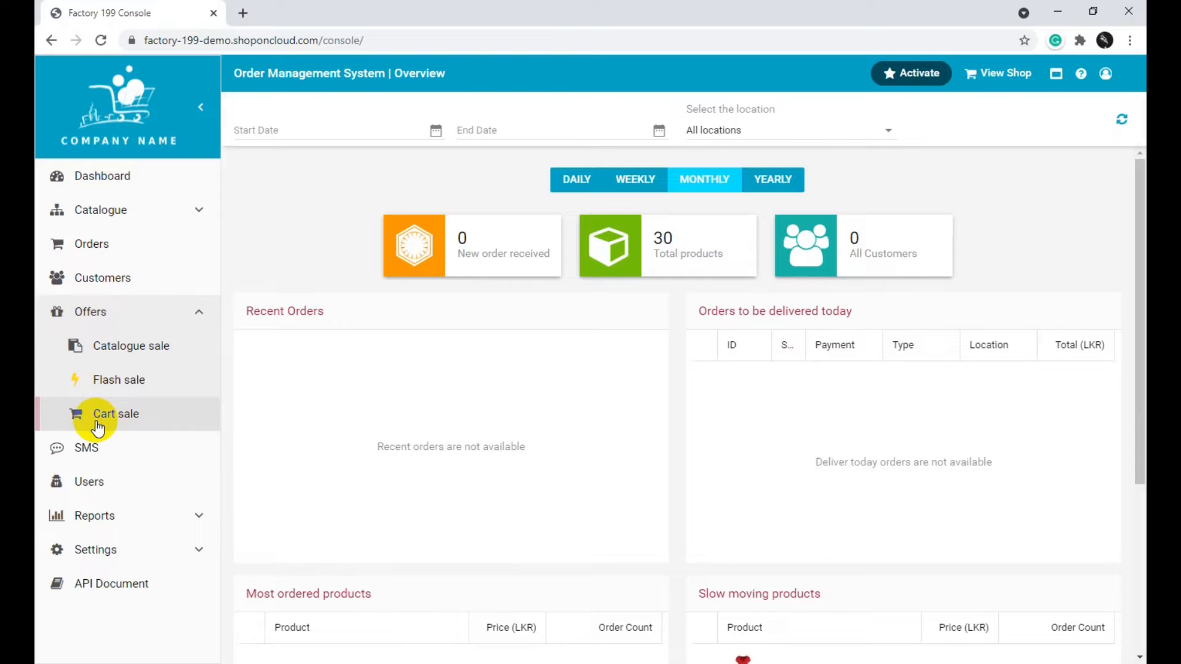
{"action": "left_click", "coordinate": [115, 413]}
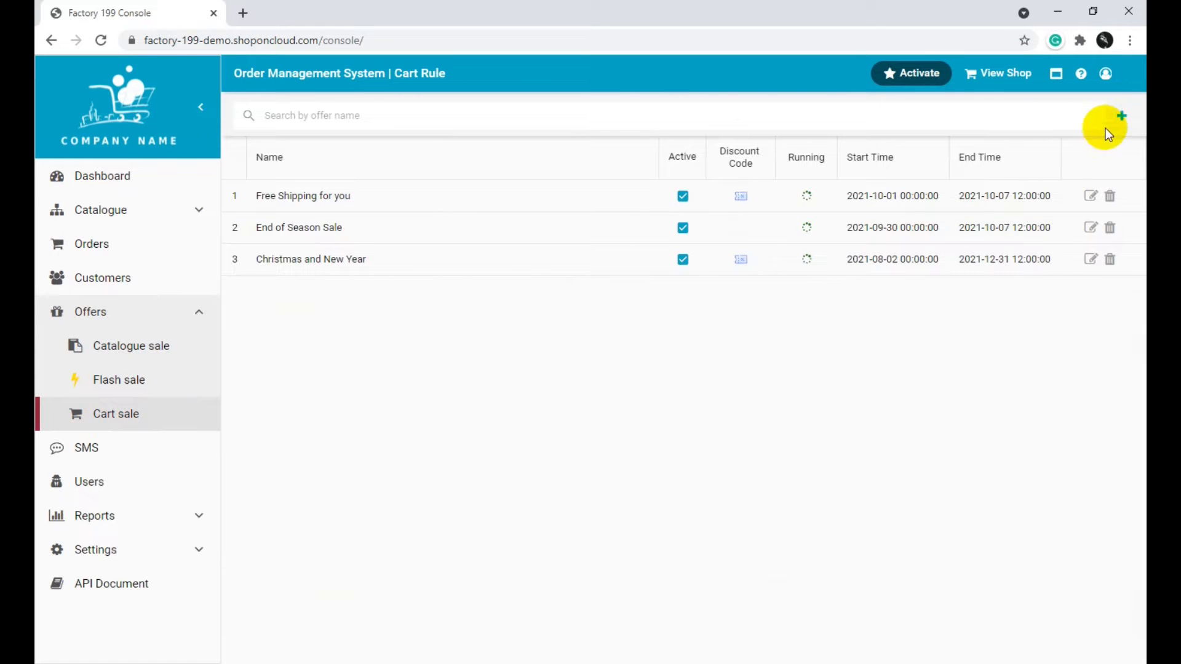
{"action": "mouse_move", "coordinate": [1120, 120]}
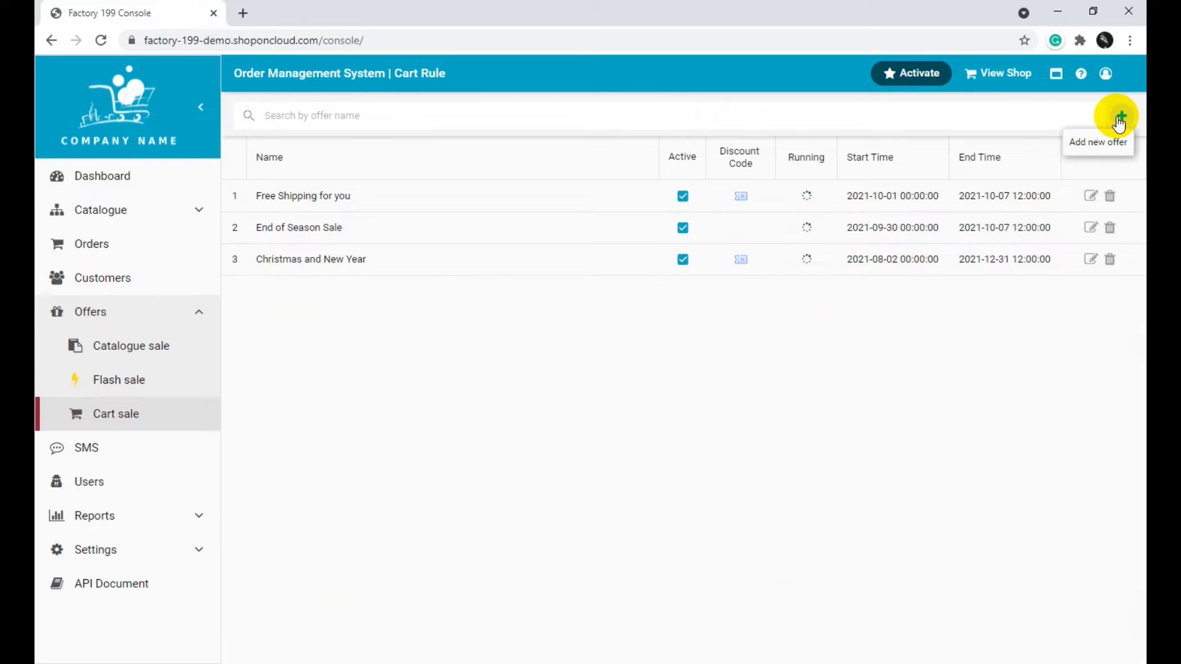
- Add a new cart sale offer named 'Fashion Week' with a 'Save big every day…' description
{"action": "left_click", "coordinate": [1118, 120]}
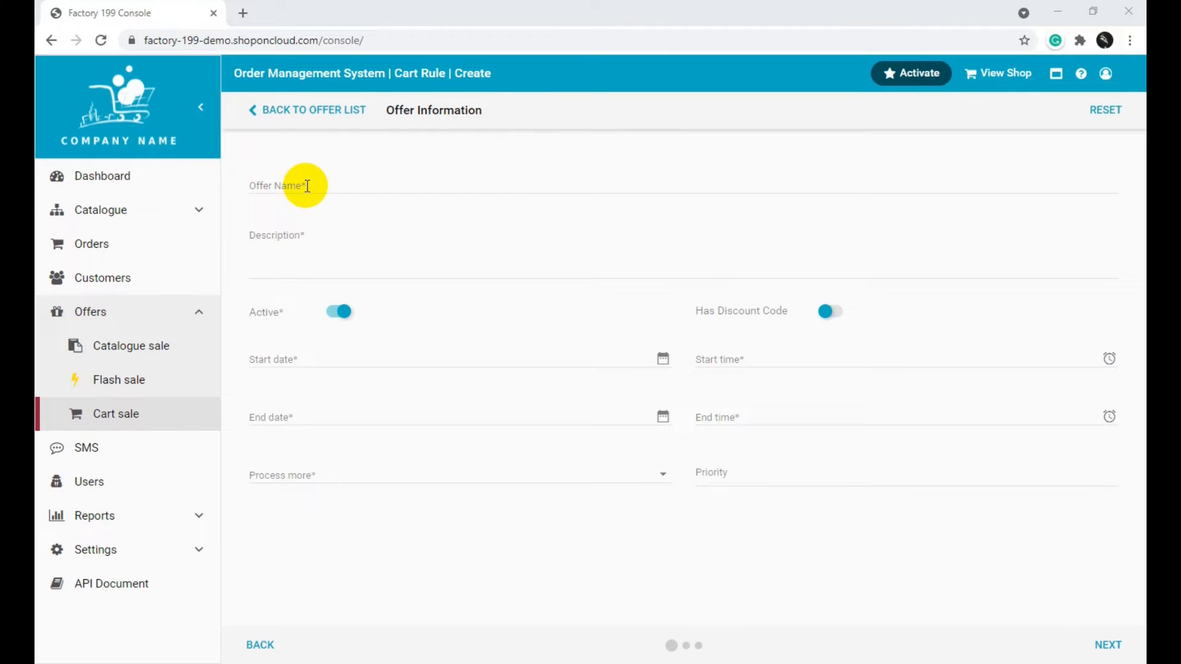
{"action": "type", "text": "Fashion Week"}
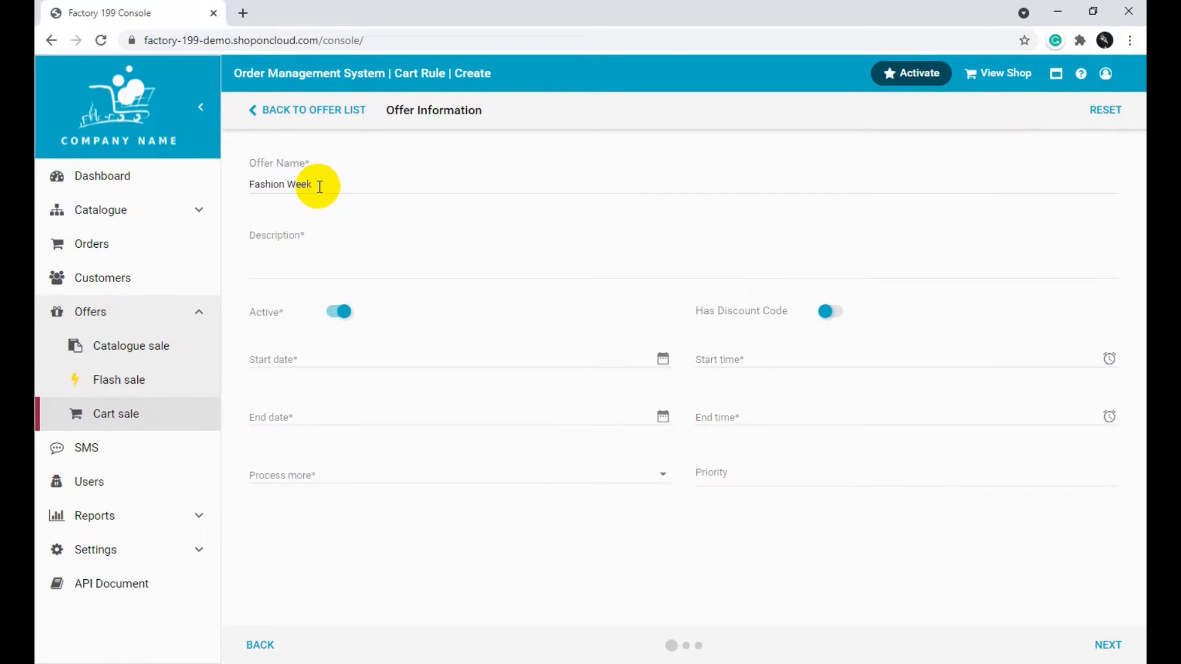
{"action": "mouse_move", "coordinate": [301, 241]}
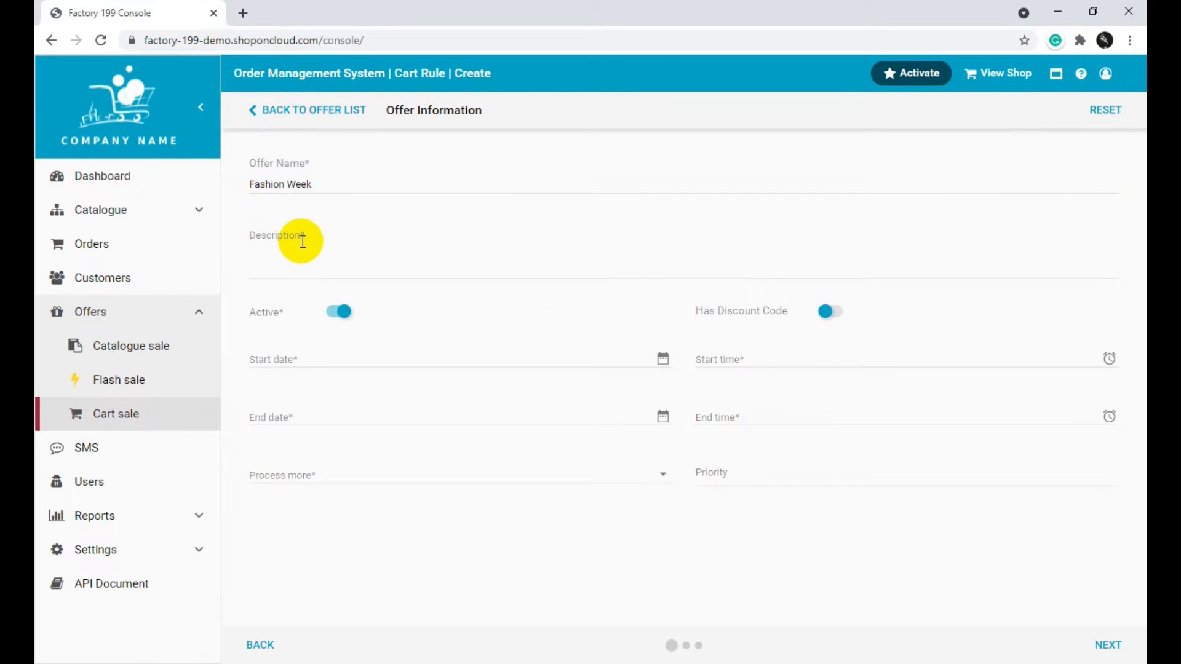
{"action": "type", "text": "Save big every day and find everything you need with special offers, amazing promotions and fantastic discounts all in one place."}
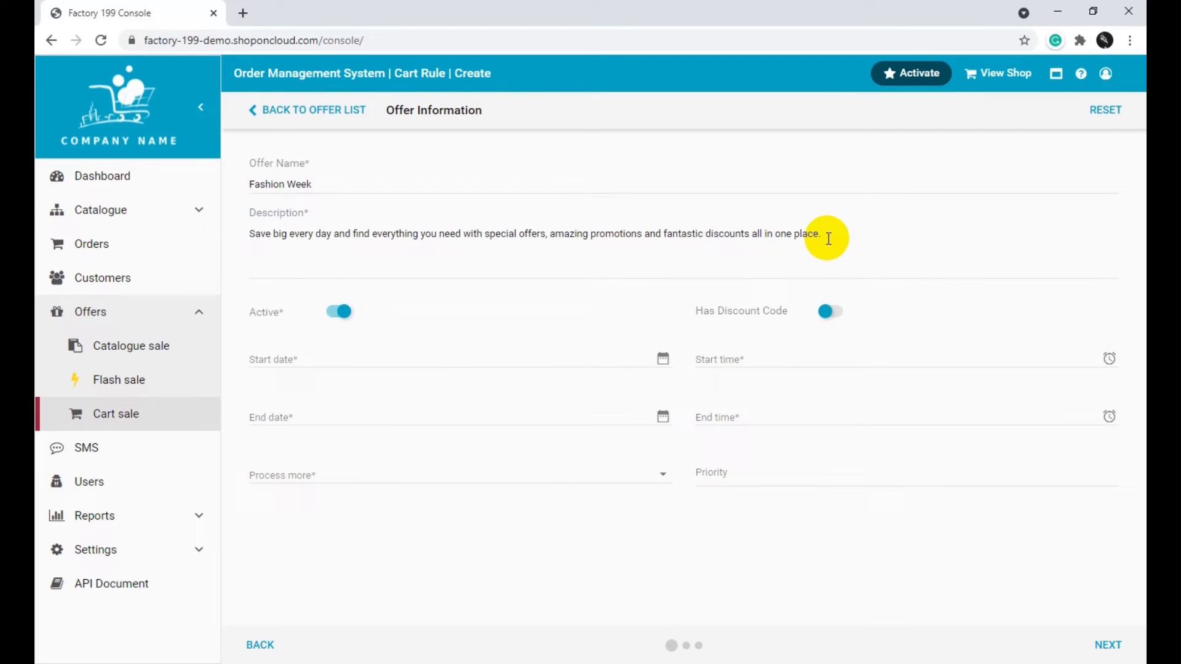
{"action": "mouse_move", "coordinate": [252, 323]}
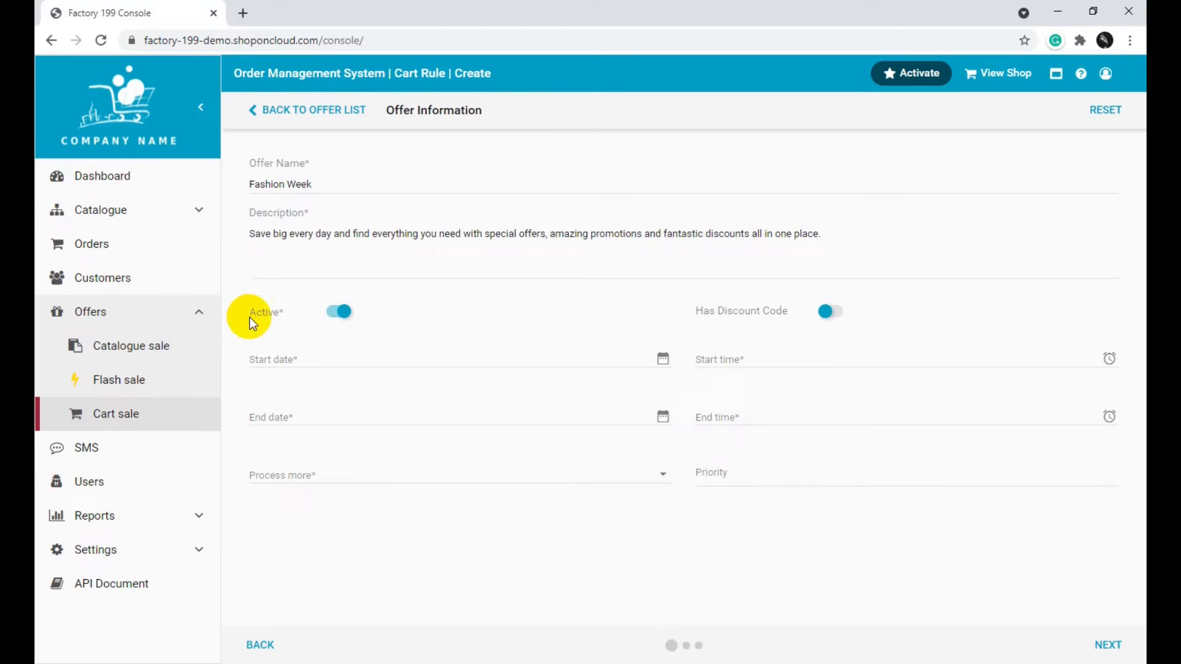
{"action": "mouse_move", "coordinate": [295, 318]}
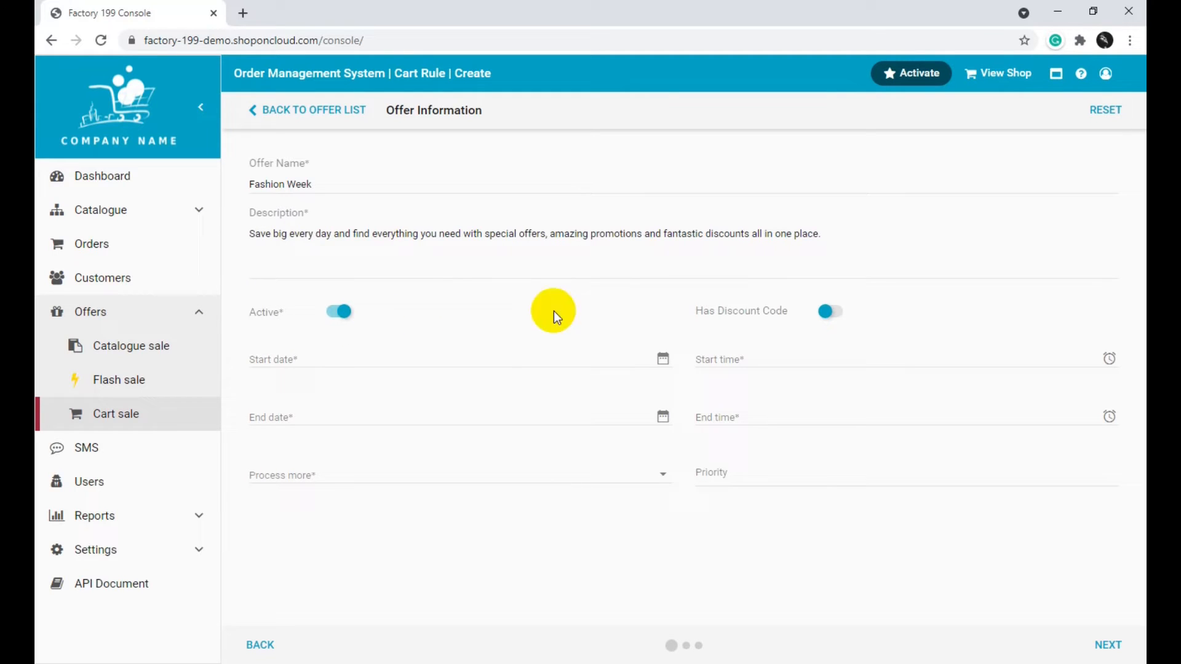
{"action": "mouse_move", "coordinate": [698, 318]}
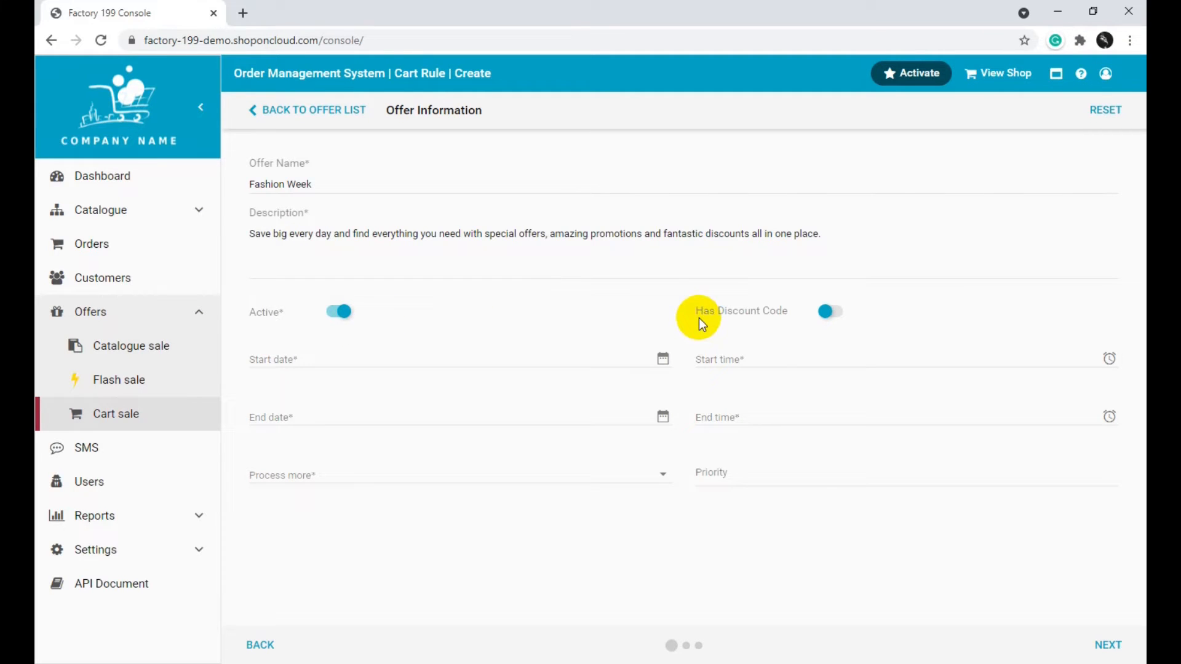
{"action": "mouse_move", "coordinate": [780, 315]}
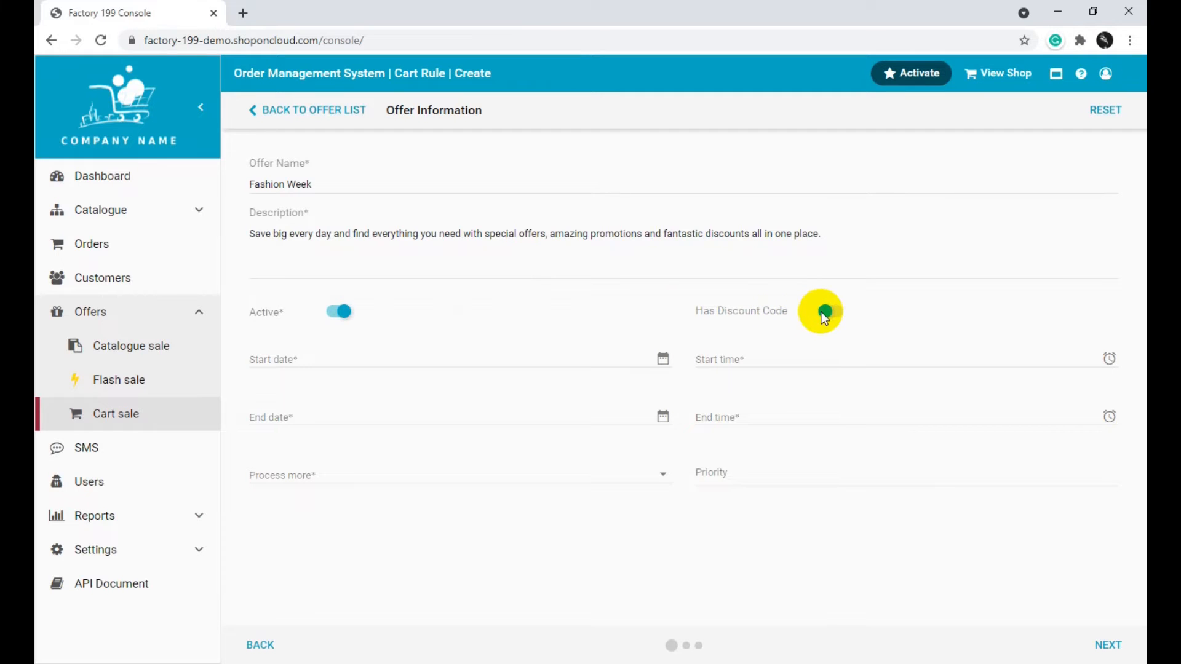
- Enable Has Discount Code and enter the code FASHIONWEEK7
{"action": "left_click", "coordinate": [829, 312]}
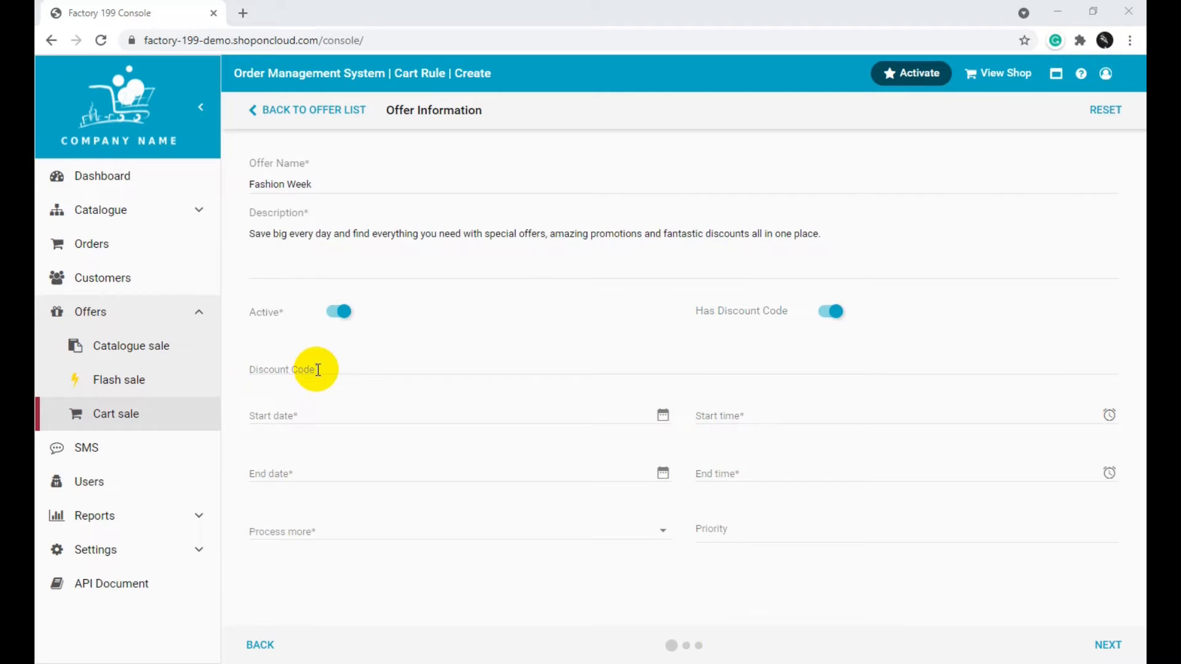
{"action": "type", "text": "FASHIONWEEK7"}
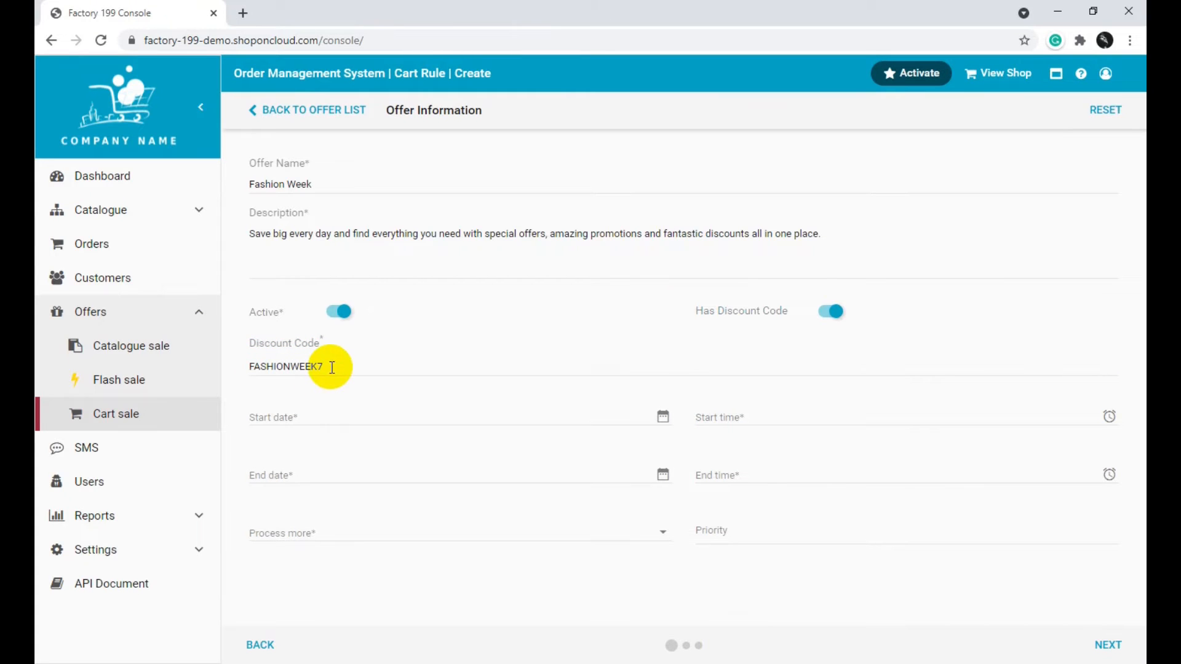
{"action": "mouse_move", "coordinate": [298, 417]}
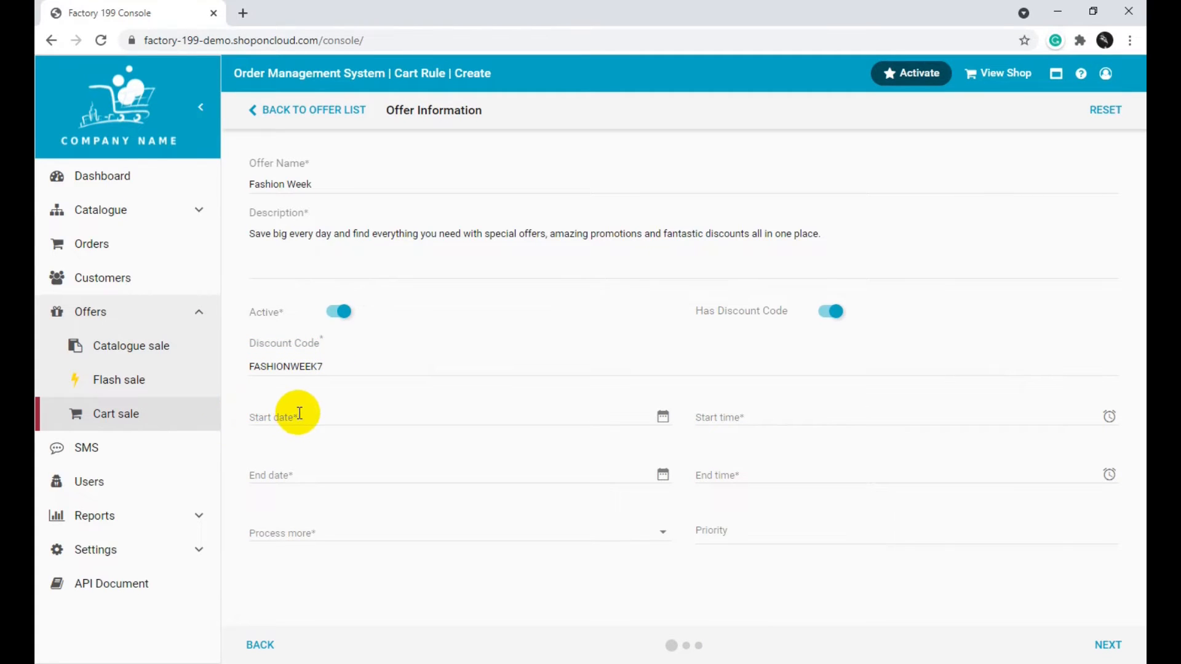
{"action": "mouse_move", "coordinate": [657, 412]}
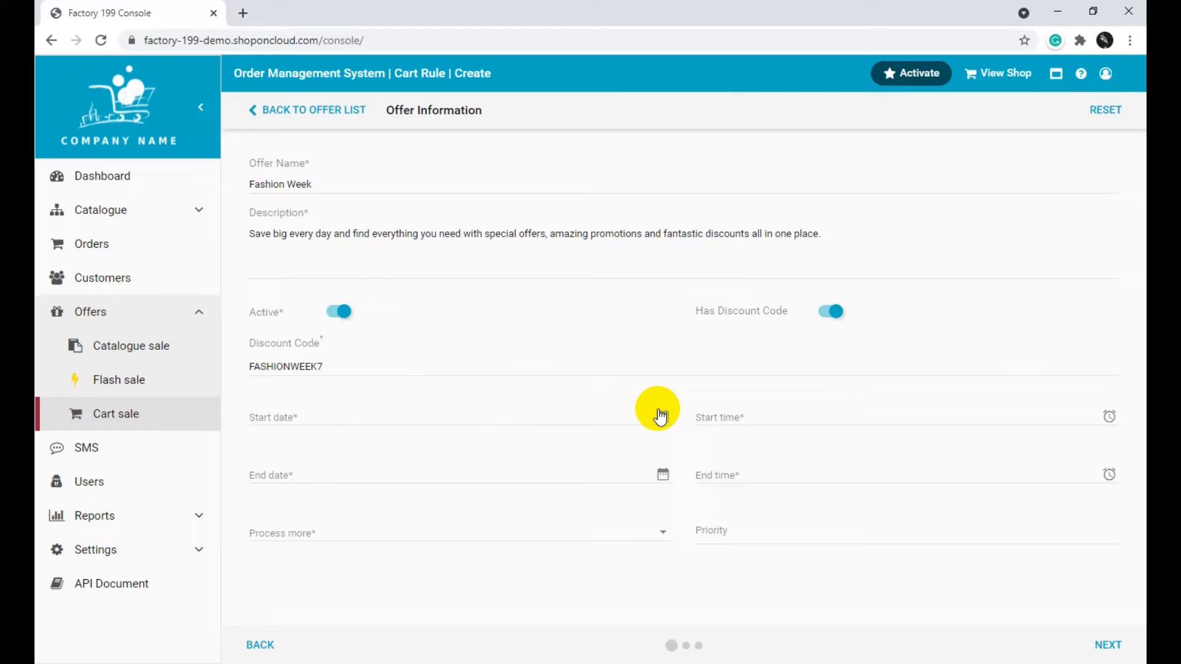
- Set start to Oct 4, 2021 12:00 AM and end to Oct 11, 2021 12:00 PM
{"action": "left_click", "coordinate": [452, 416]}
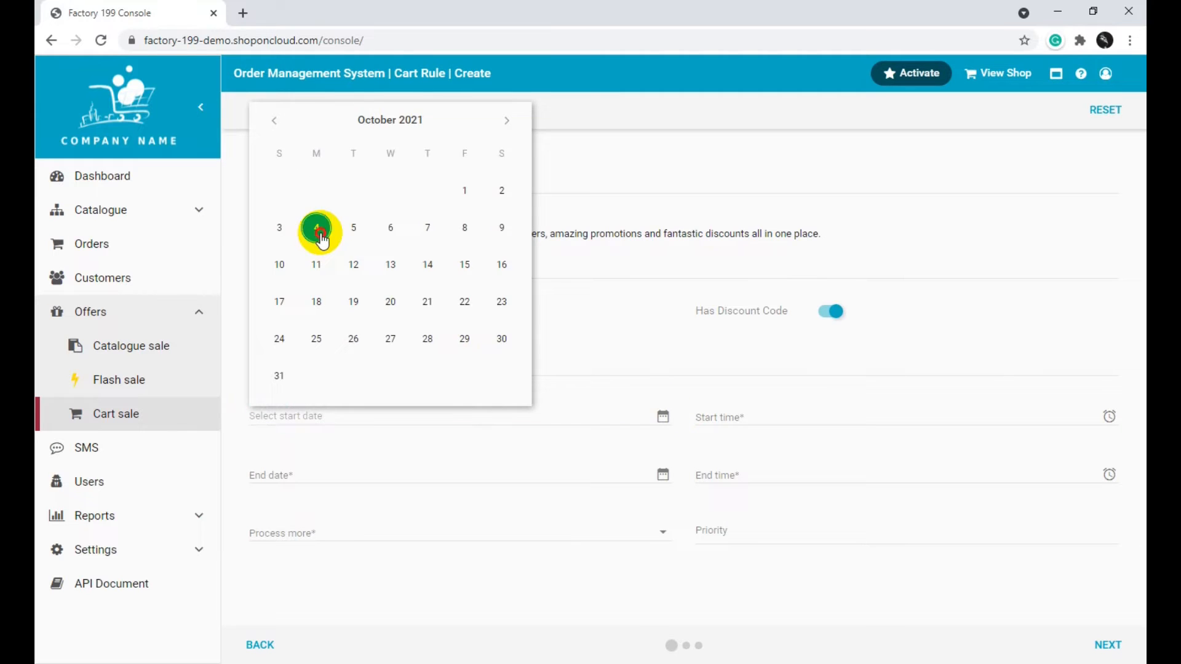
{"action": "left_click", "coordinate": [316, 227]}
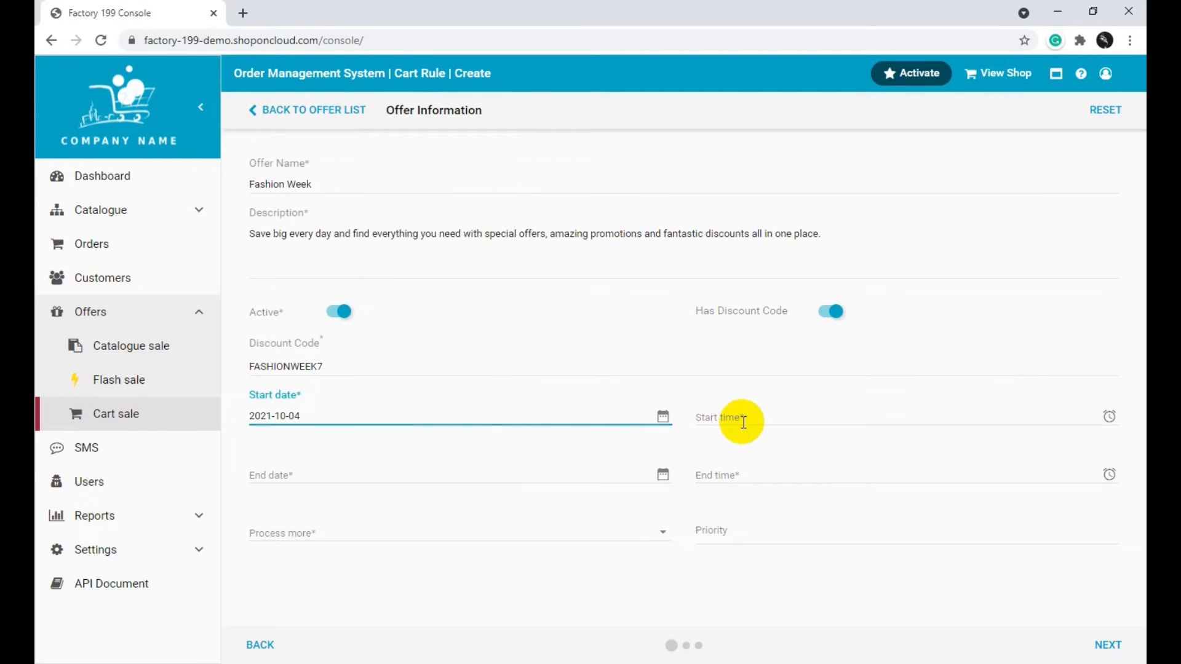
{"action": "left_click", "coordinate": [1109, 416]}
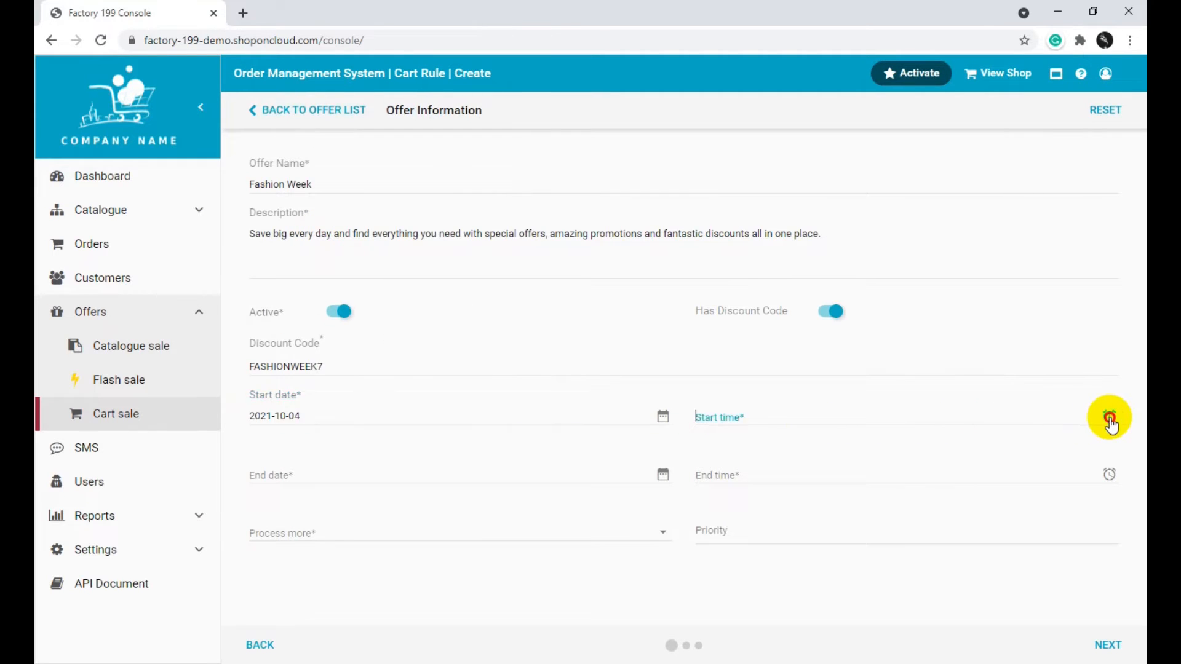
{"action": "left_click", "coordinate": [1108, 416]}
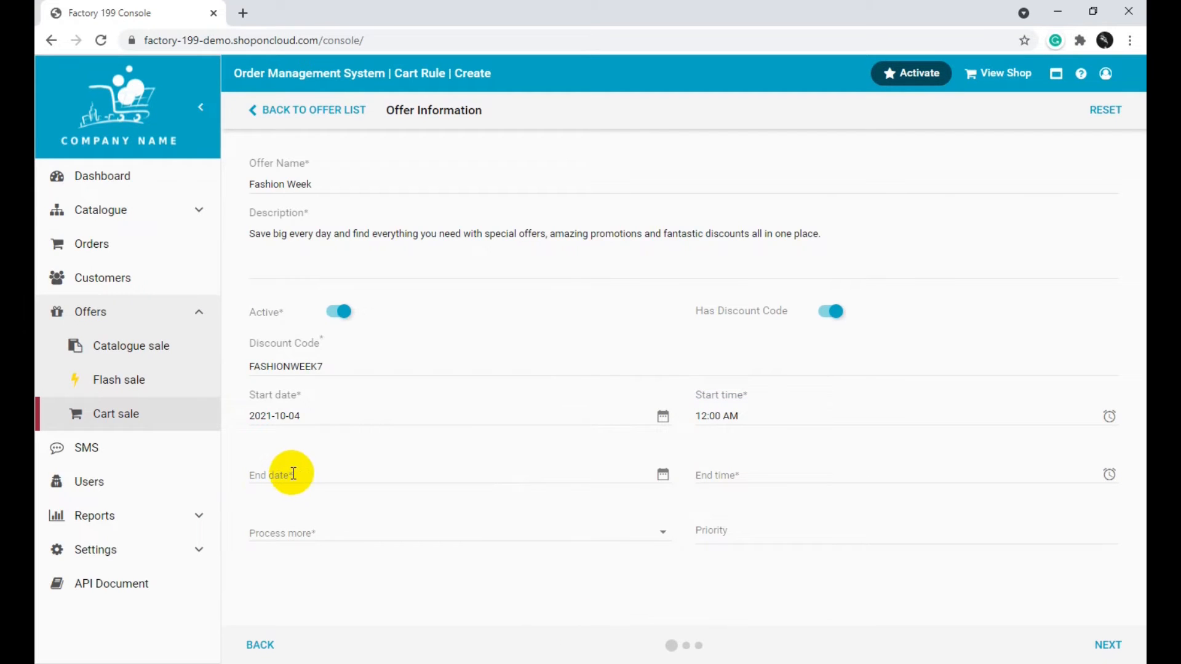
{"action": "mouse_move", "coordinate": [600, 482]}
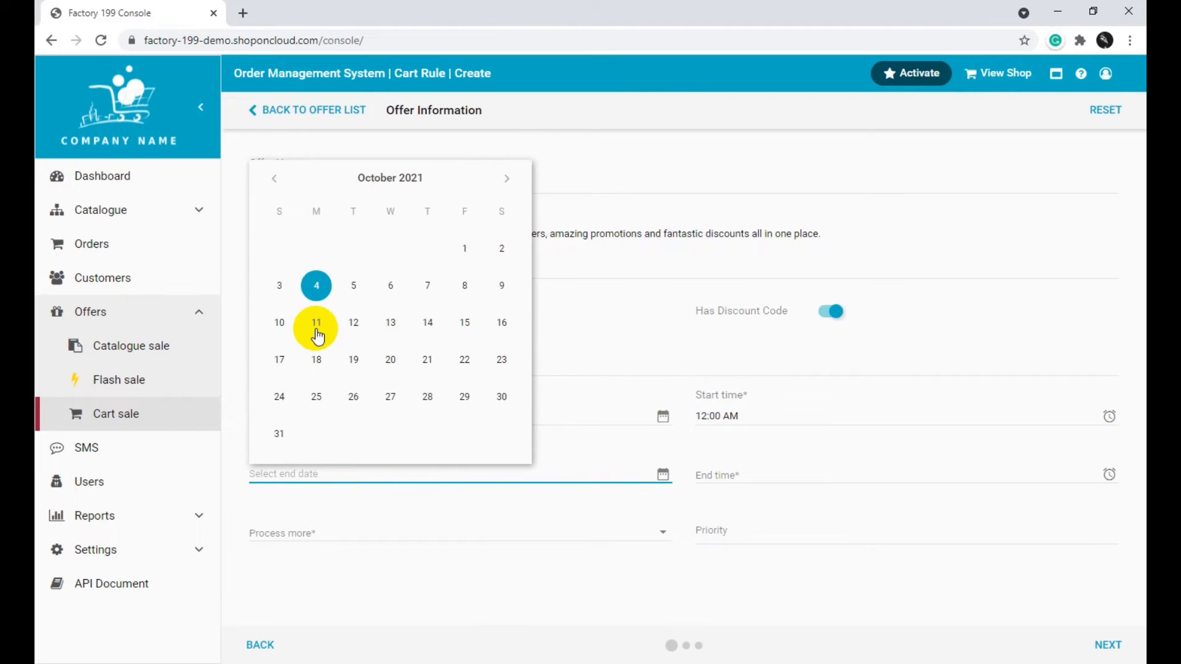
{"action": "left_click", "coordinate": [316, 322]}
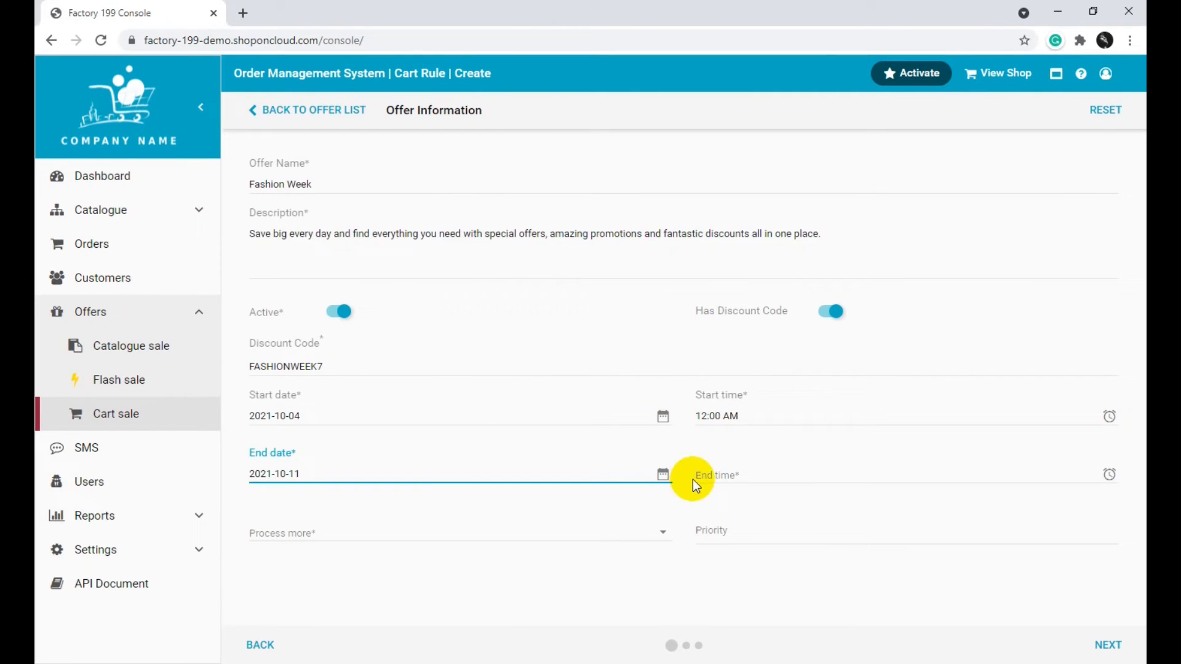
{"action": "mouse_move", "coordinate": [950, 484]}
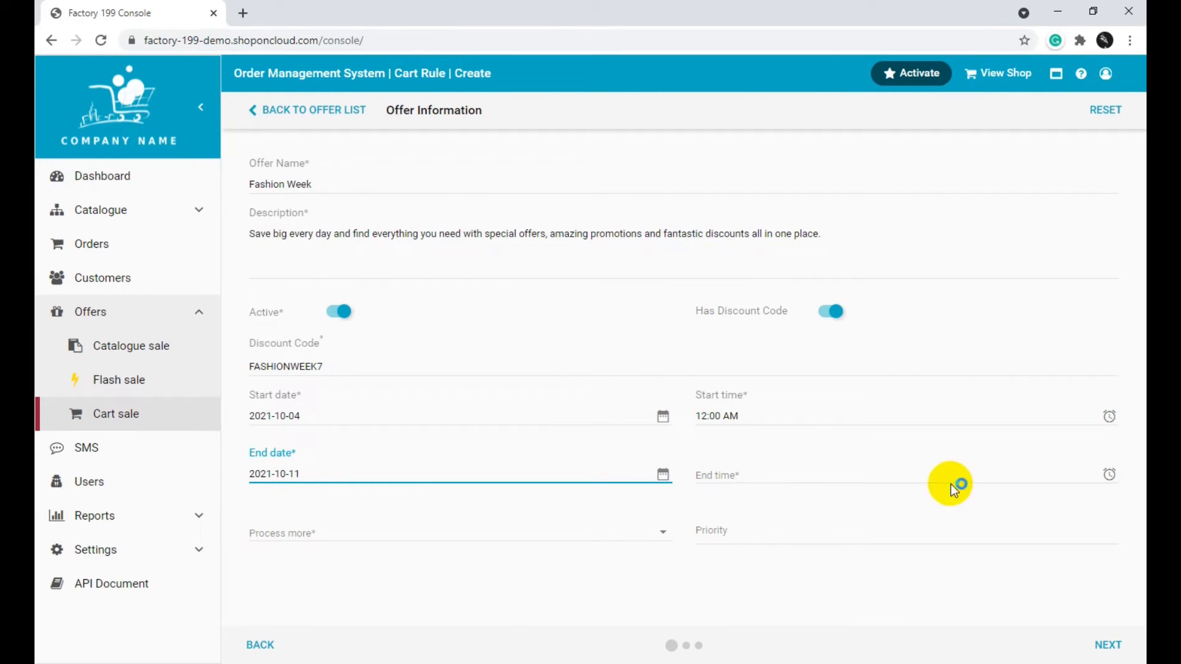
{"action": "left_click", "coordinate": [1108, 474]}
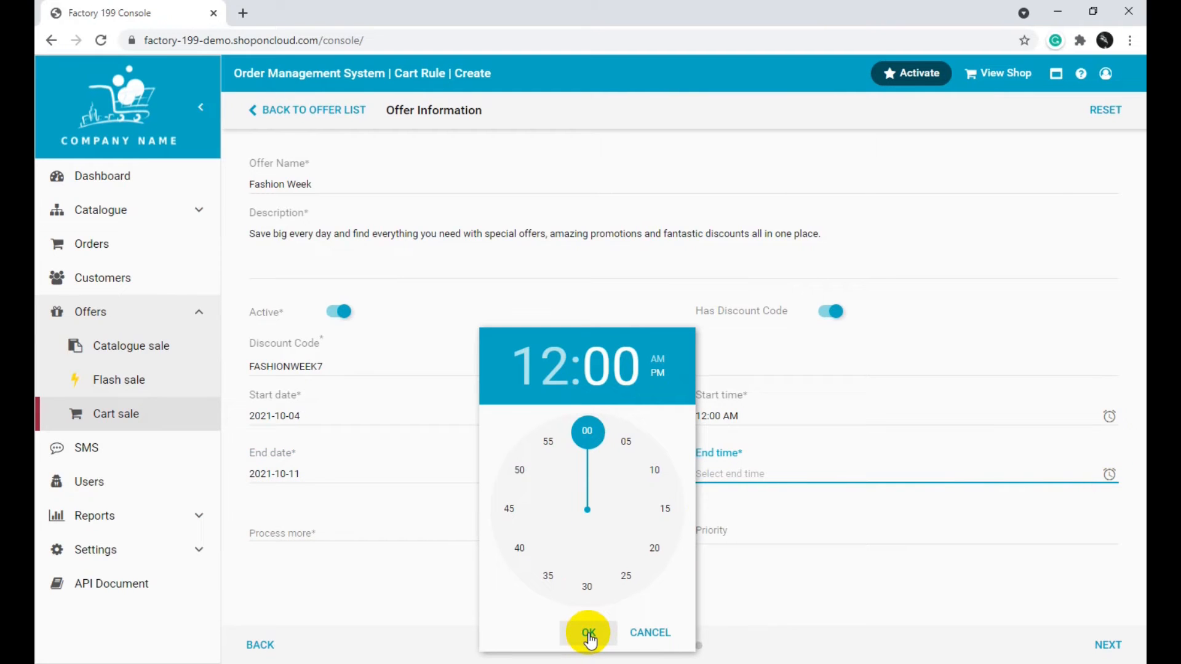
{"action": "left_click", "coordinate": [588, 632]}
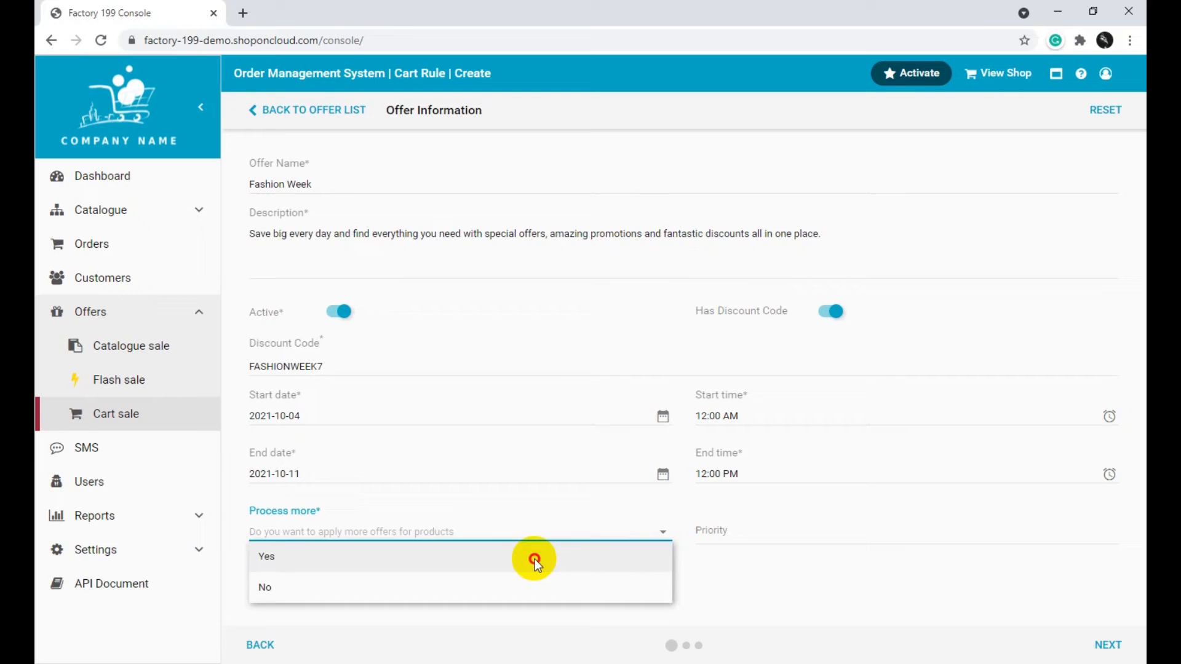
- Enable Process more offers with priority 1 and continue to Master Rules
{"action": "left_click", "coordinate": [266, 555]}
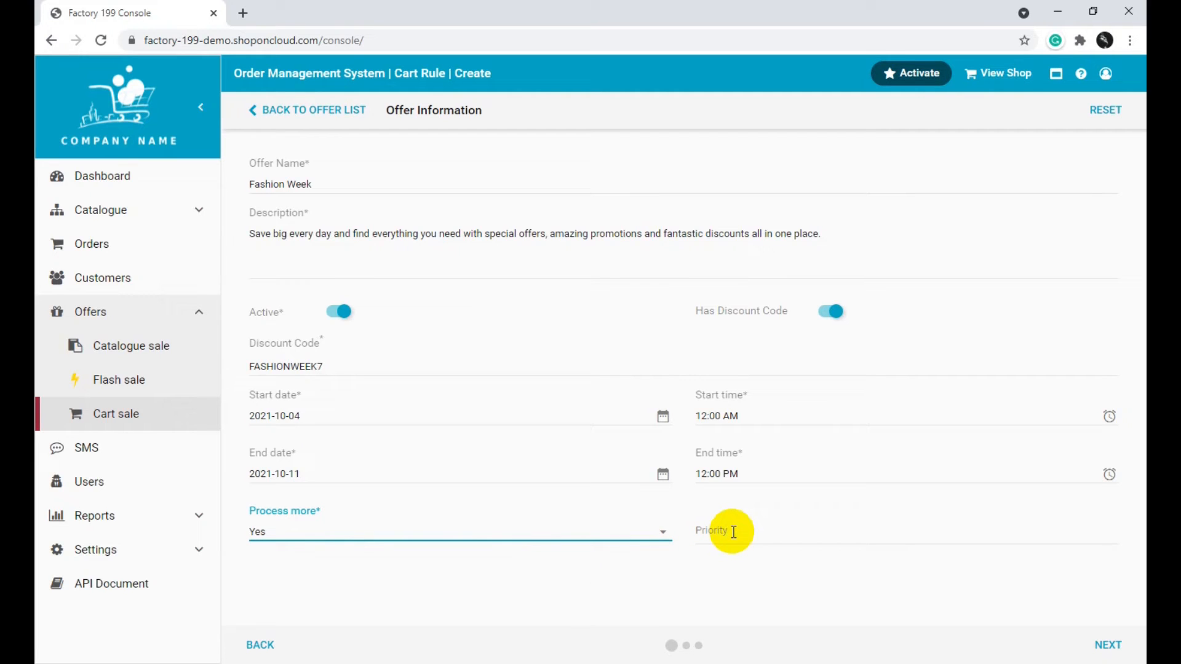
{"action": "left_click", "coordinate": [764, 532]}
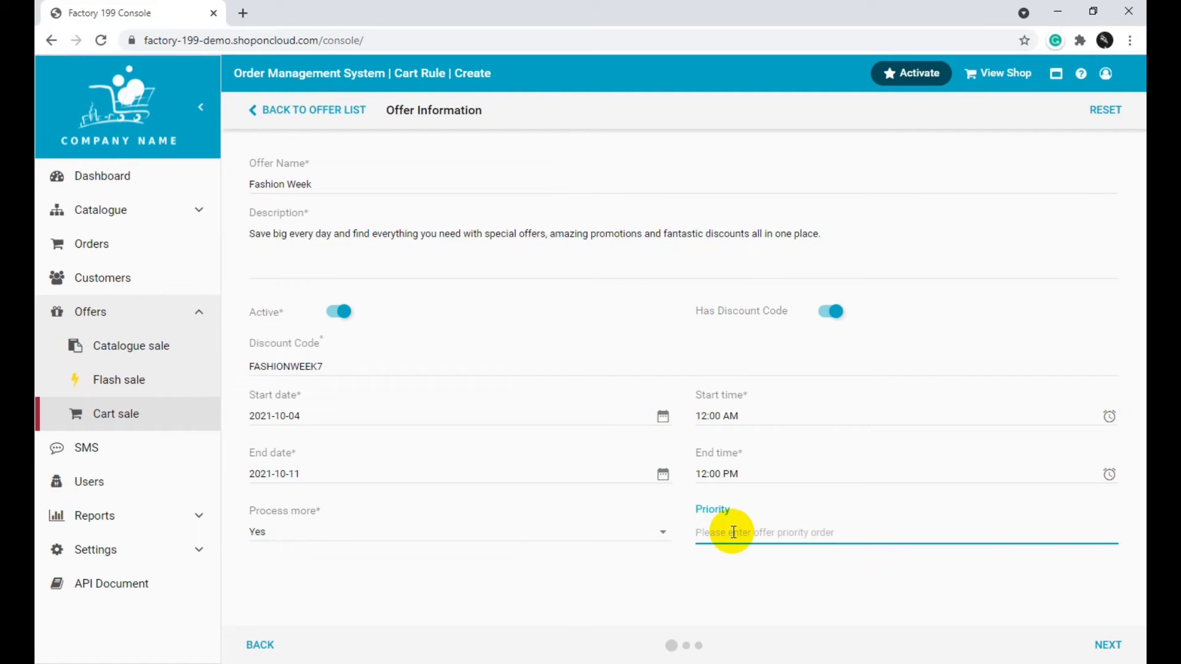
{"action": "type", "text": "1"}
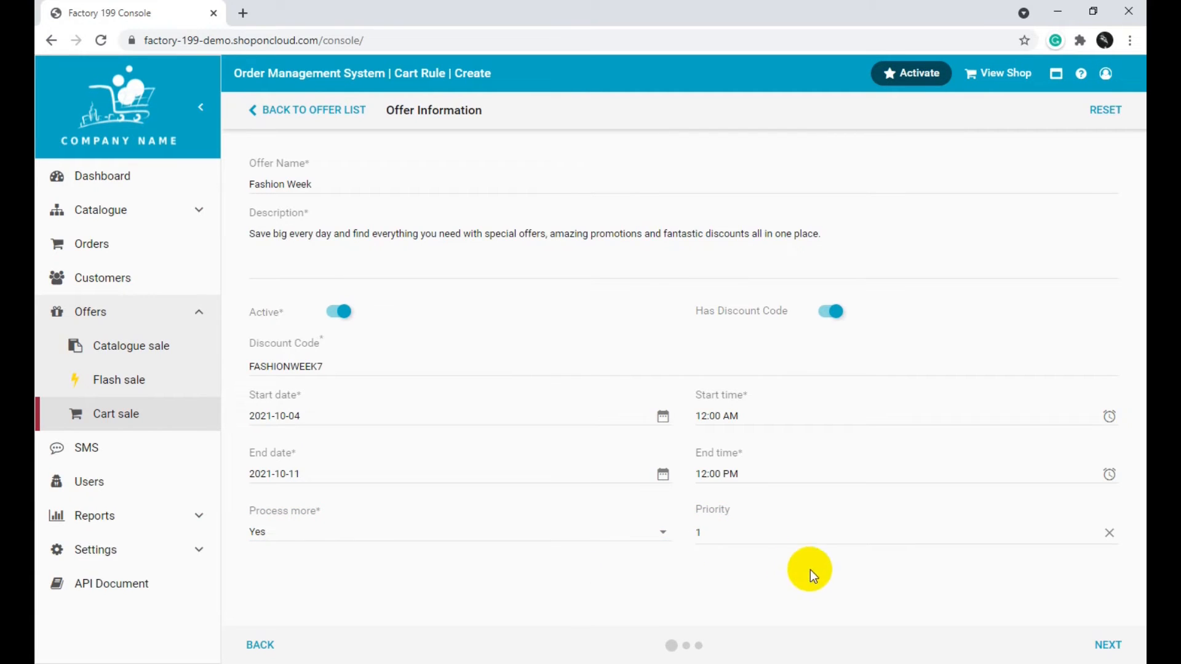
{"action": "mouse_move", "coordinate": [1107, 644]}
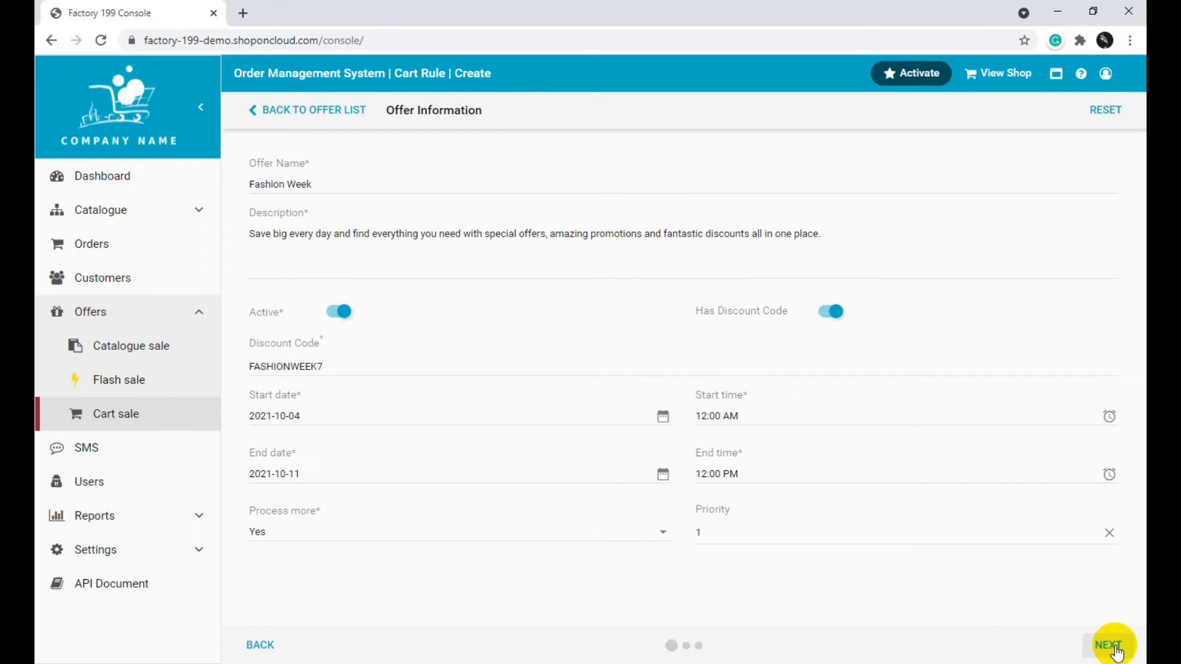
{"action": "left_click", "coordinate": [1107, 645]}
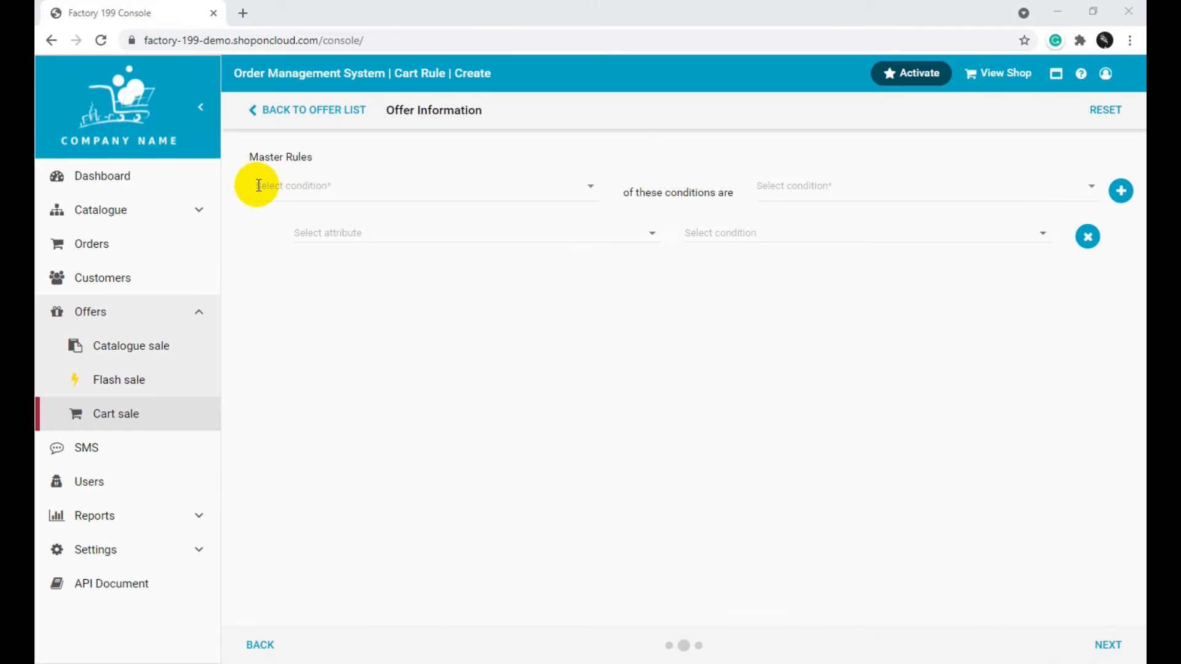
{"action": "mouse_move", "coordinate": [412, 182]}
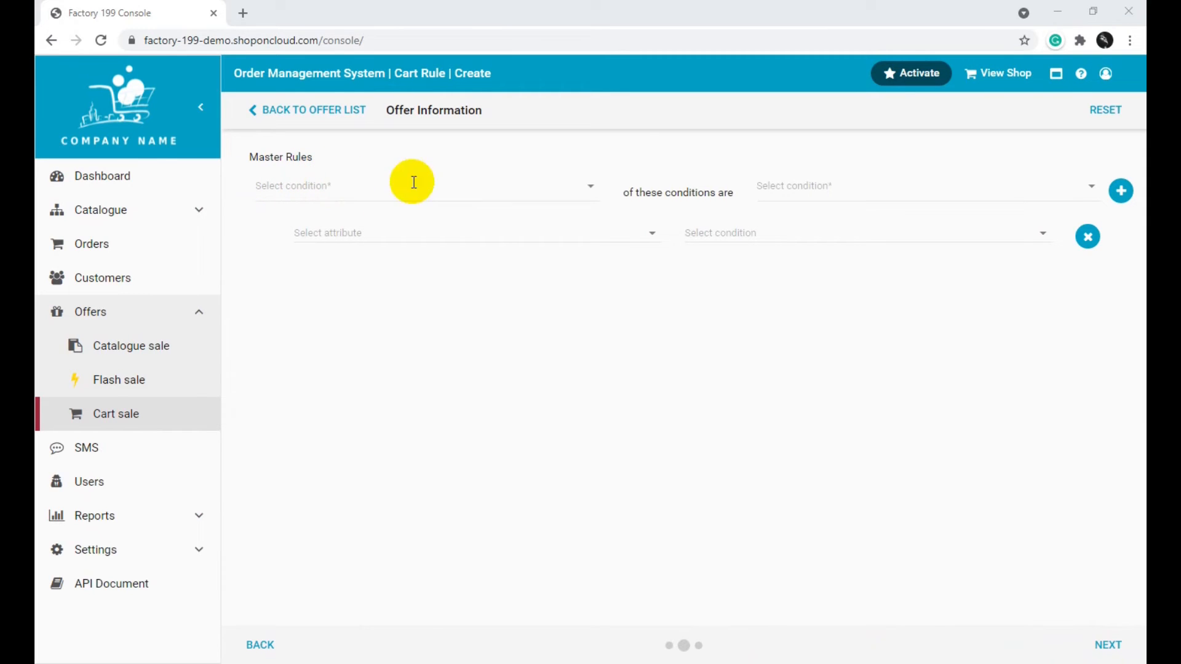
- Choose 'Any' for the first Master Rules condition, with the True/False choices showing
{"action": "left_click", "coordinate": [590, 186]}
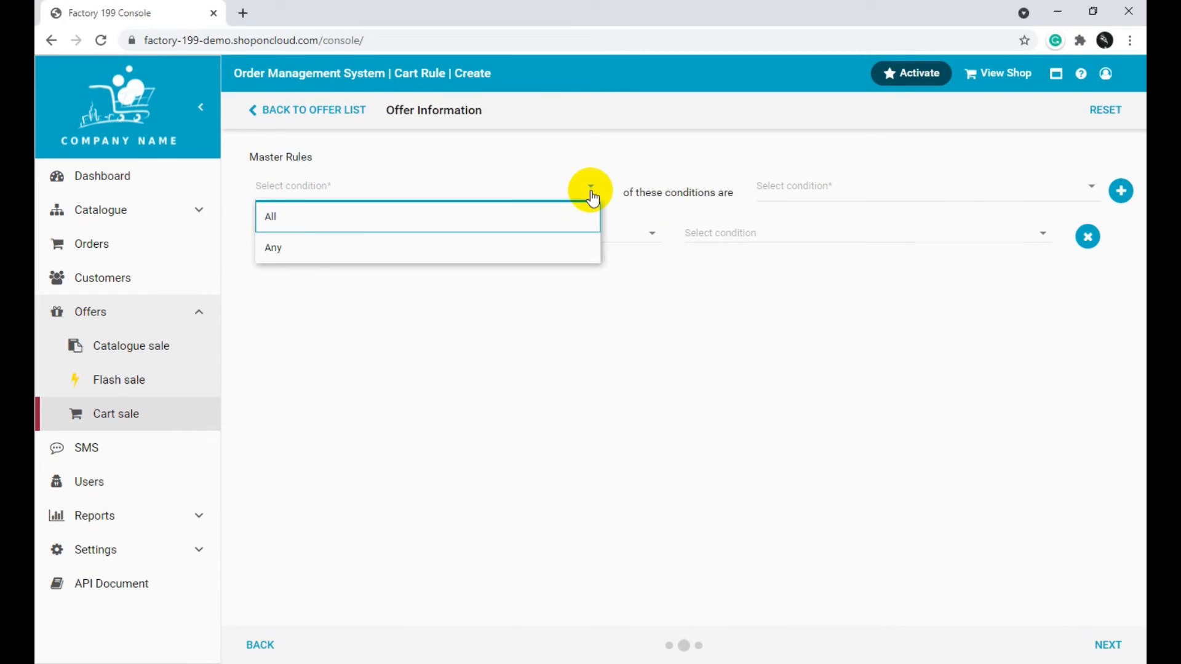
{"action": "left_click", "coordinate": [272, 248]}
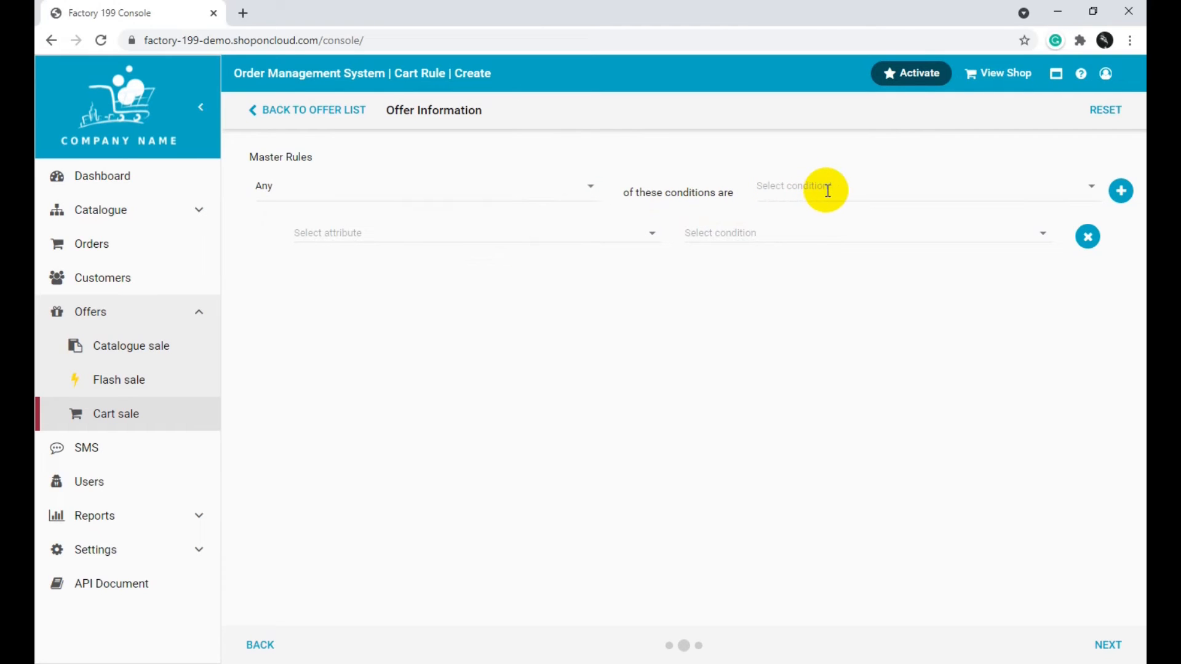
{"action": "left_click", "coordinate": [1089, 185]}
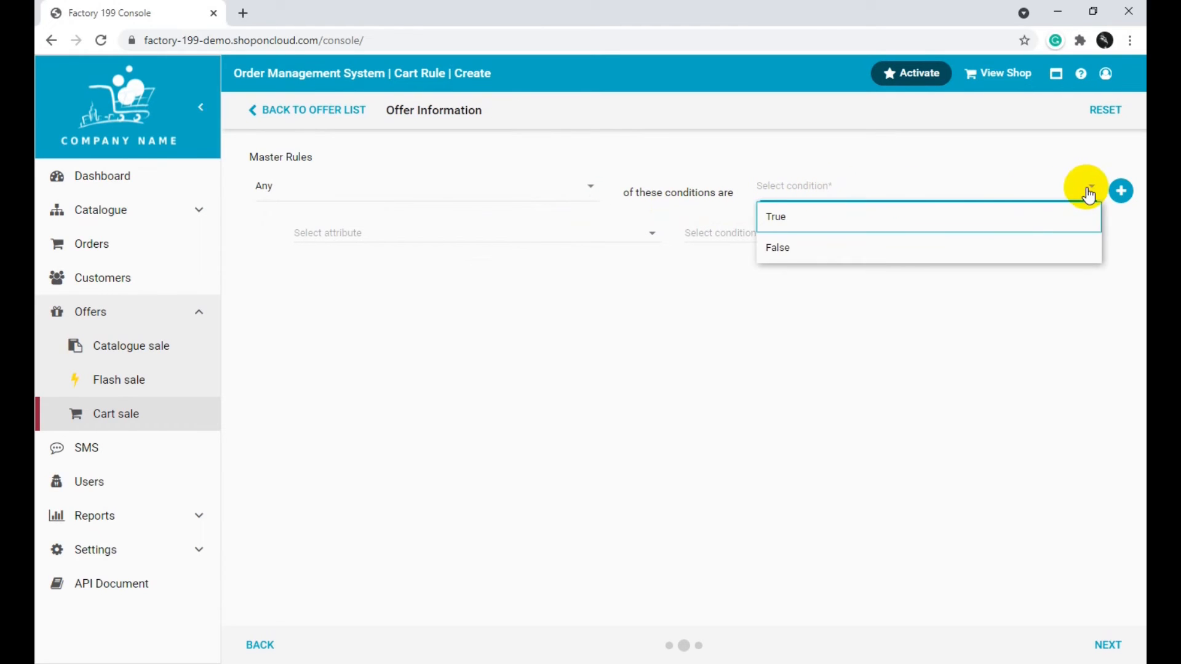
{"action": "mouse_move", "coordinate": [929, 248]}
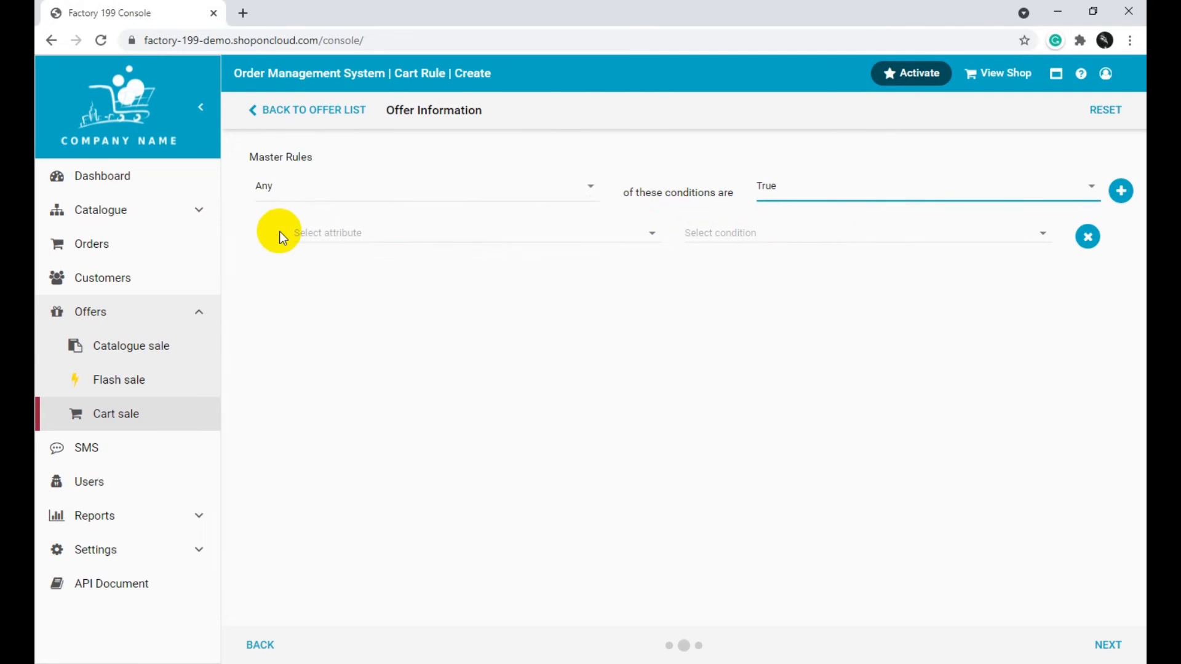
{"action": "mouse_move", "coordinate": [366, 232]}
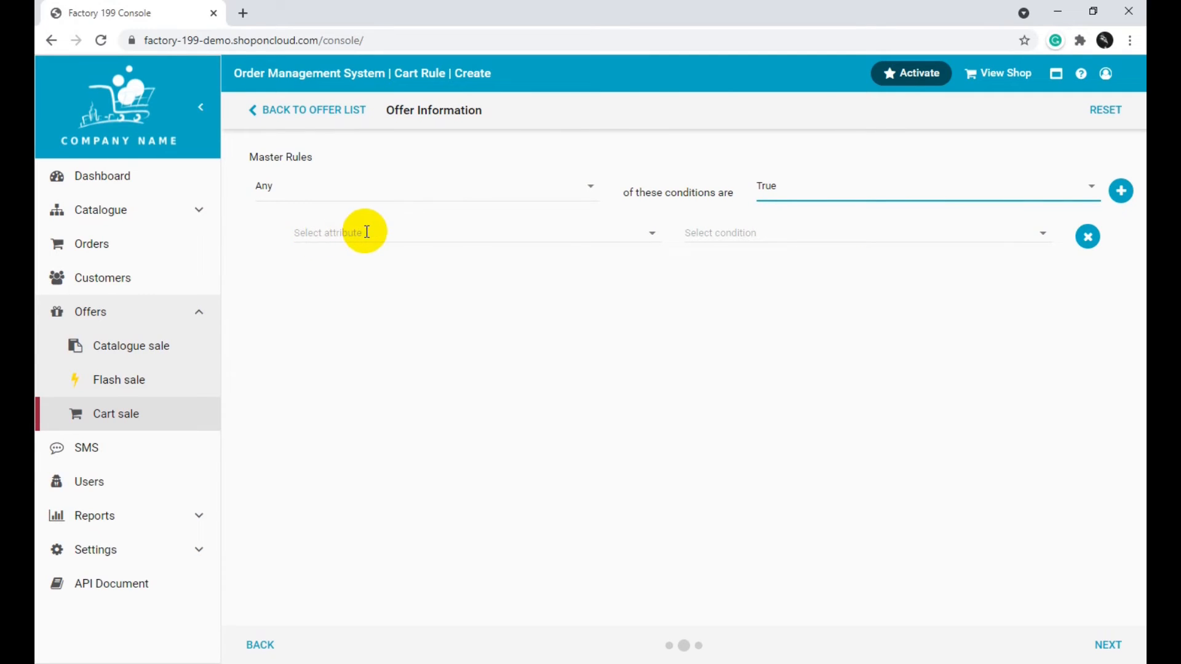
{"action": "mouse_move", "coordinate": [652, 236]}
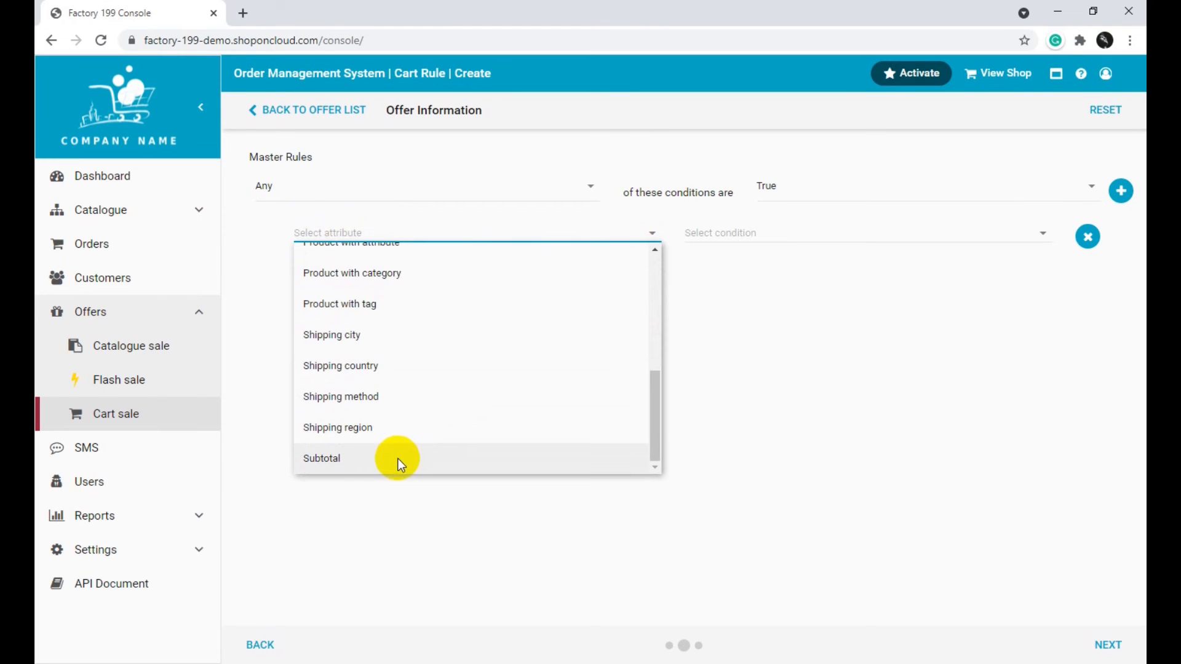
{"action": "mouse_move", "coordinate": [322, 457]}
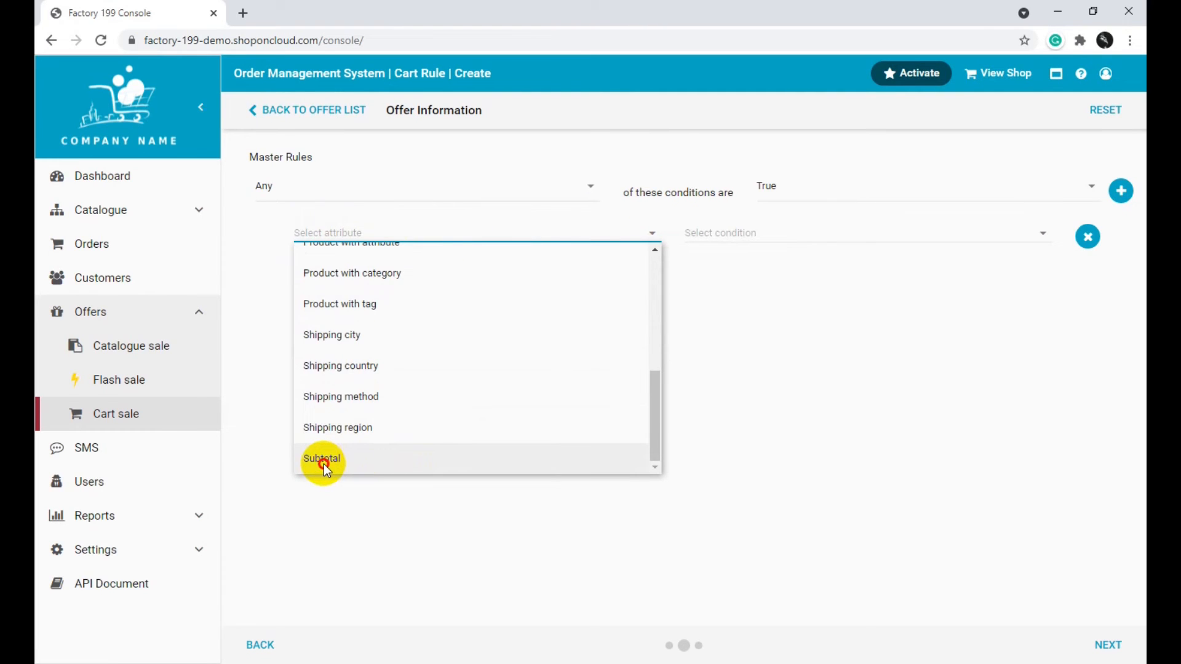
- Add the condition Subtotal greater than or equal to 8500
{"action": "left_click", "coordinate": [322, 459]}
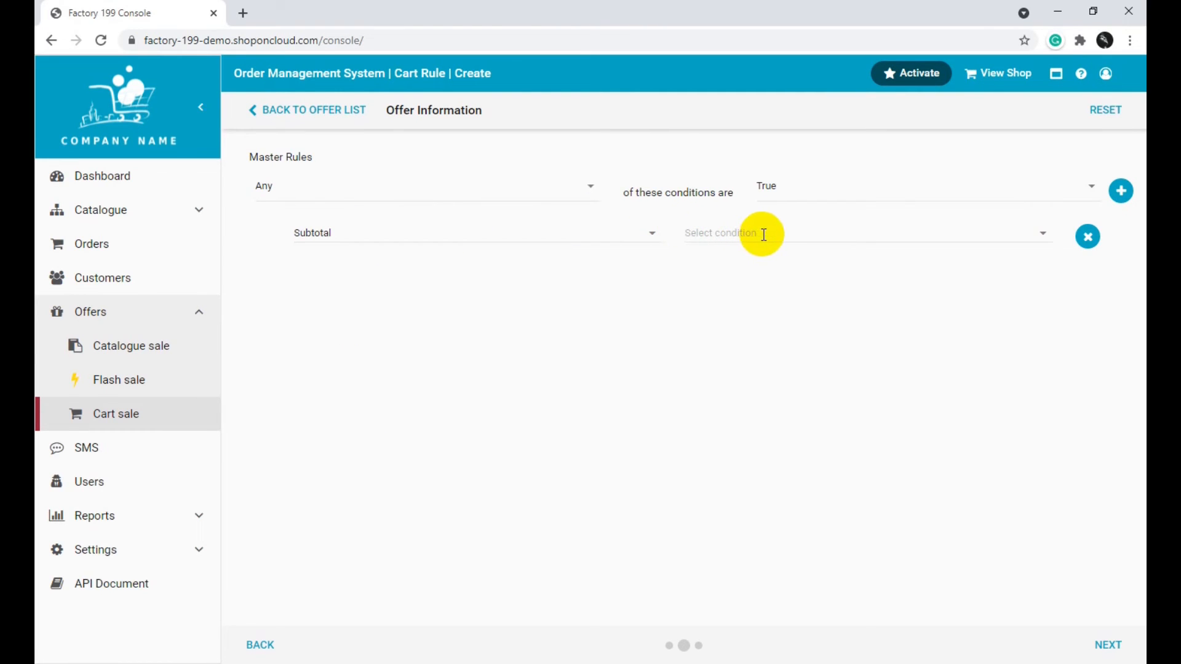
{"action": "mouse_move", "coordinate": [1039, 238]}
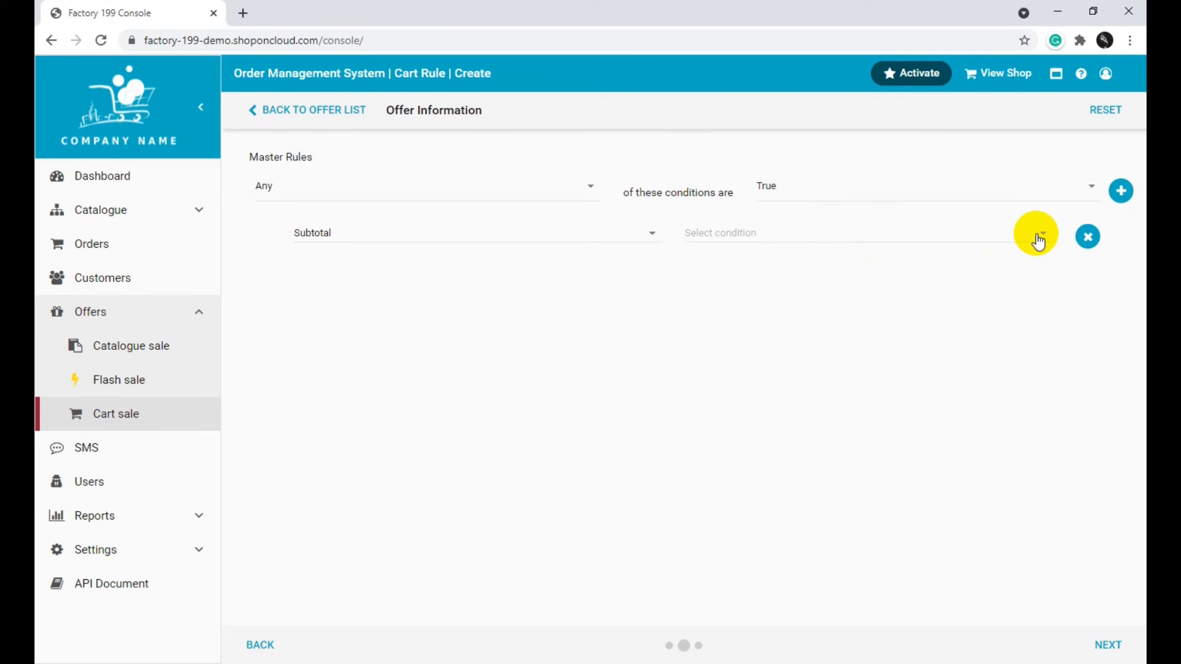
{"action": "left_click", "coordinate": [851, 232]}
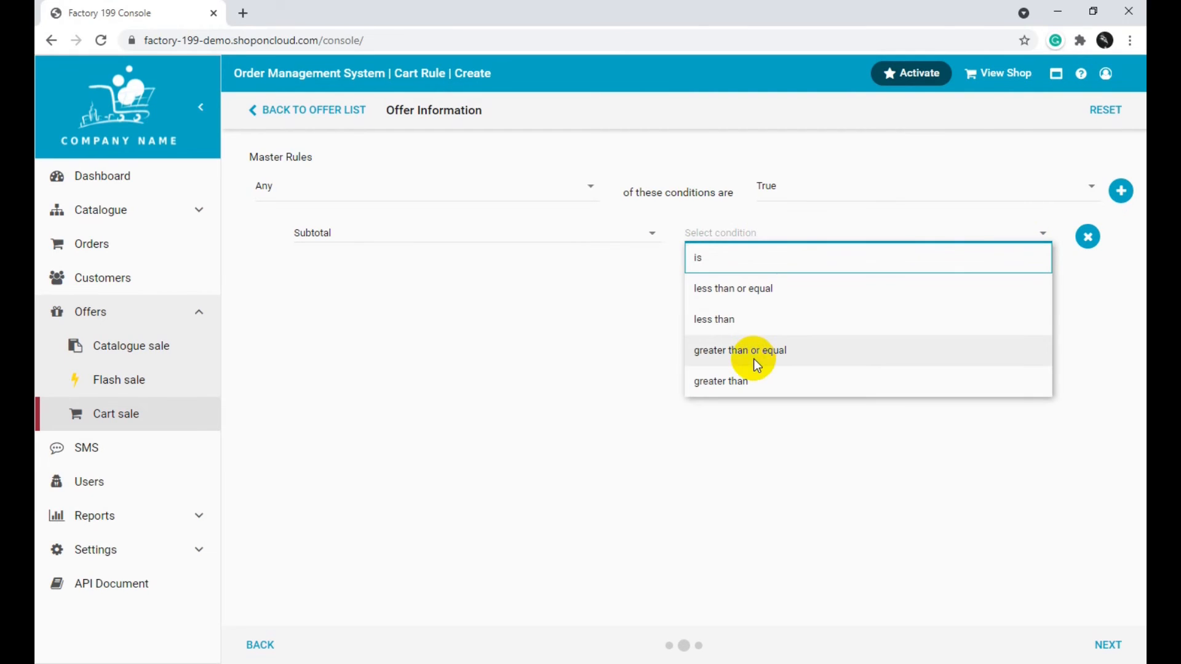
{"action": "left_click", "coordinate": [739, 350]}
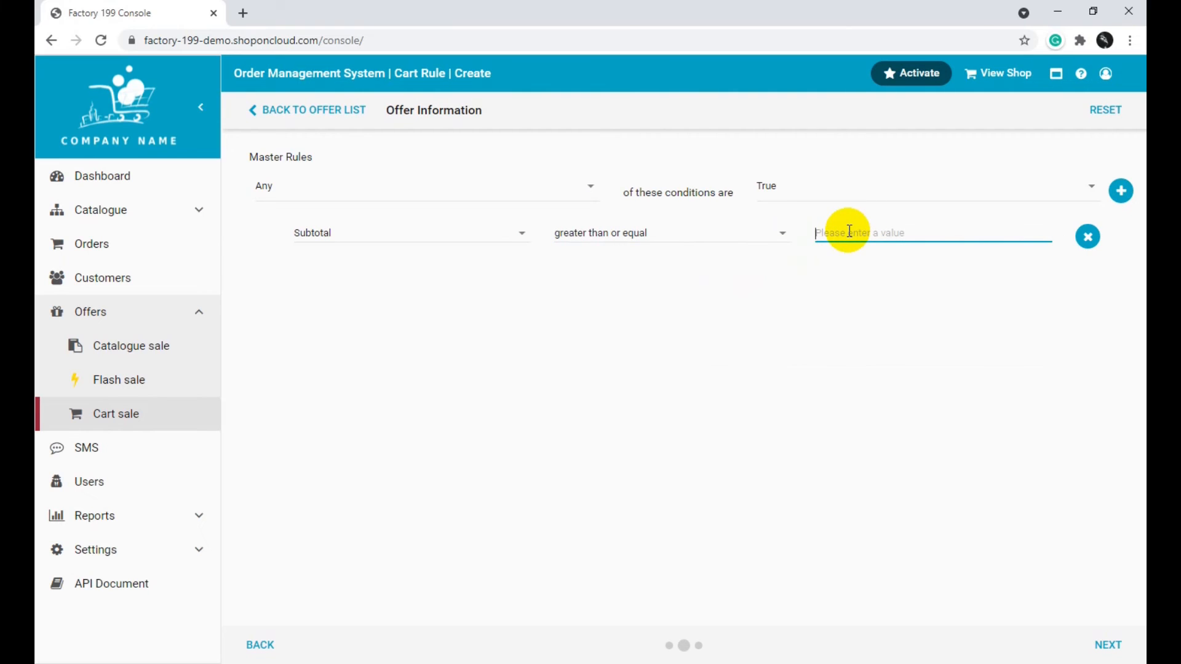
{"action": "type", "text": "8500"}
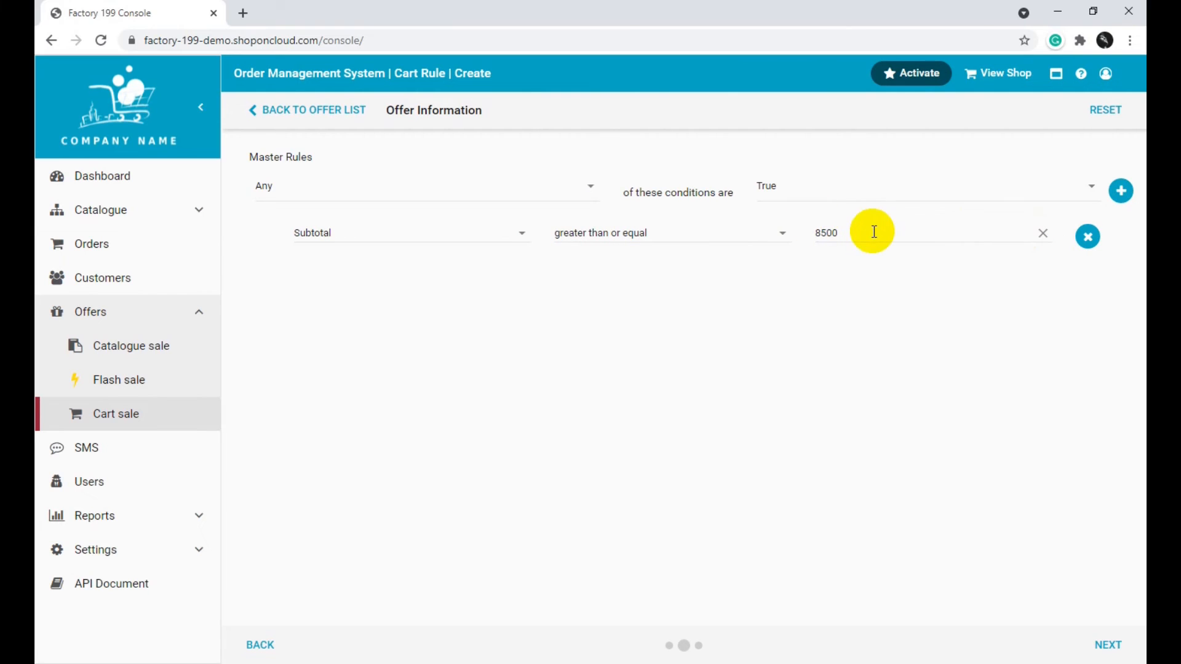
{"action": "mouse_move", "coordinate": [1046, 530]}
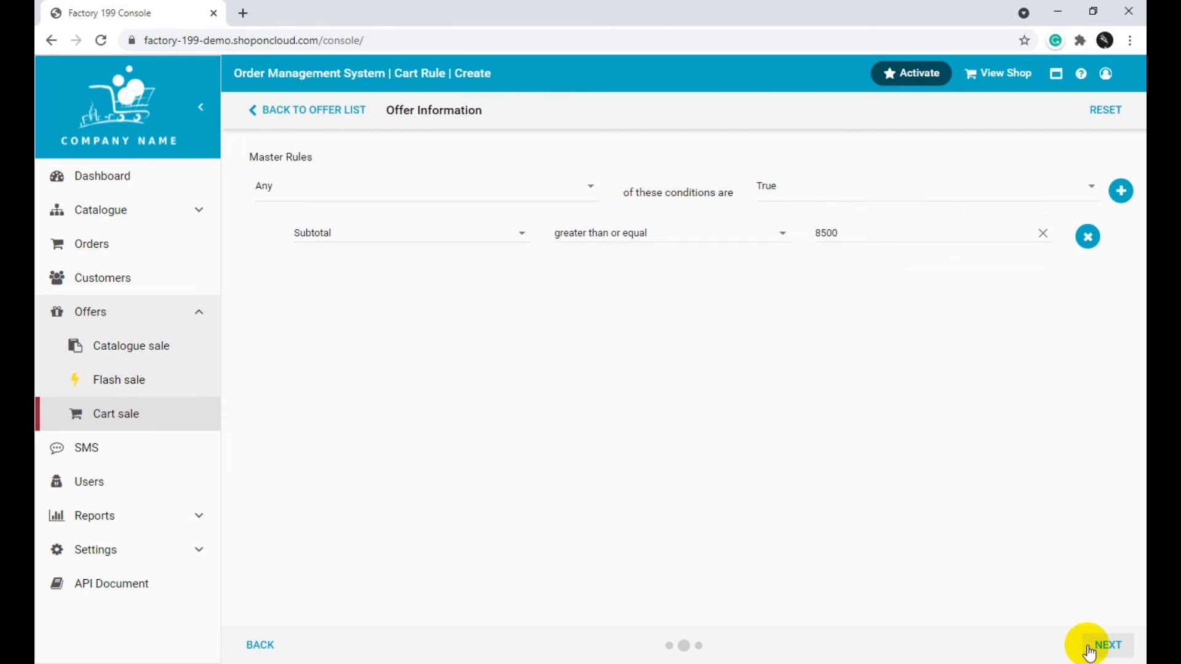
- Proceed from Master Rules to the discount settings step
{"action": "left_click", "coordinate": [1108, 645]}
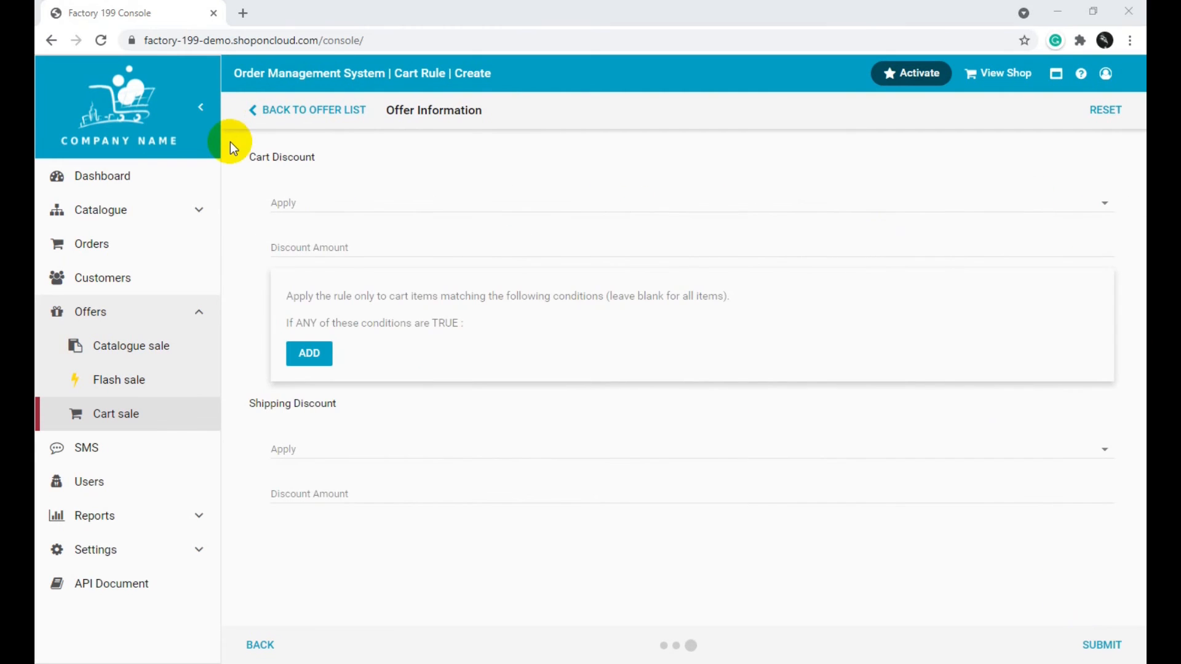
{"action": "mouse_move", "coordinate": [235, 179]}
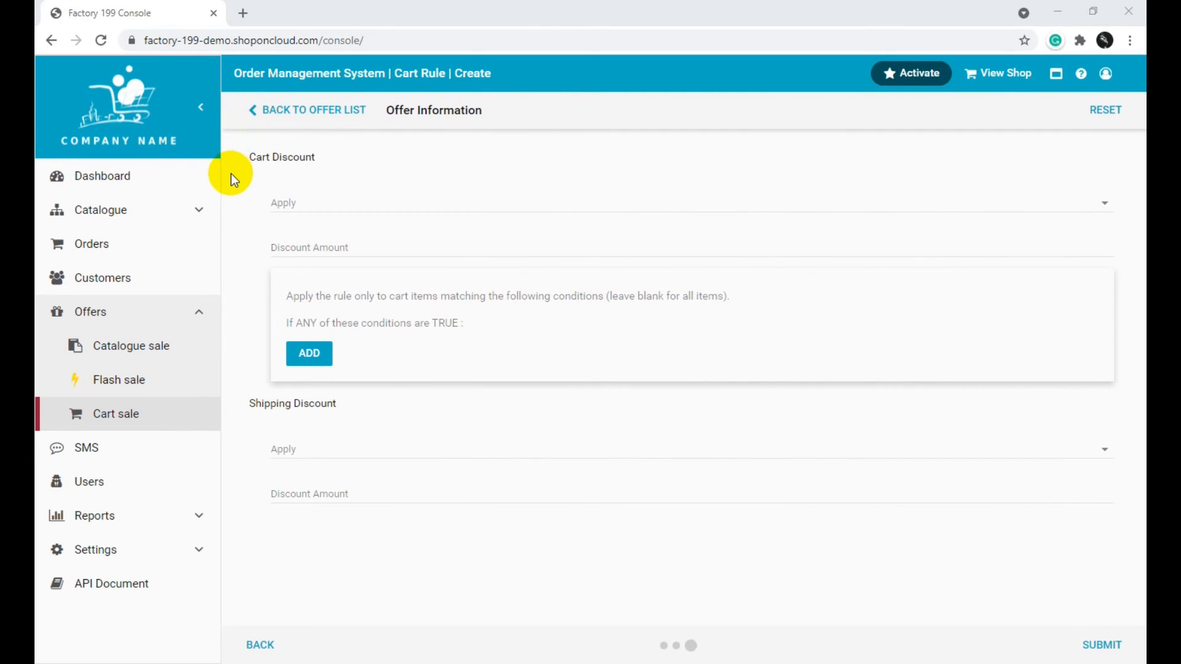
{"action": "mouse_move", "coordinate": [312, 179]}
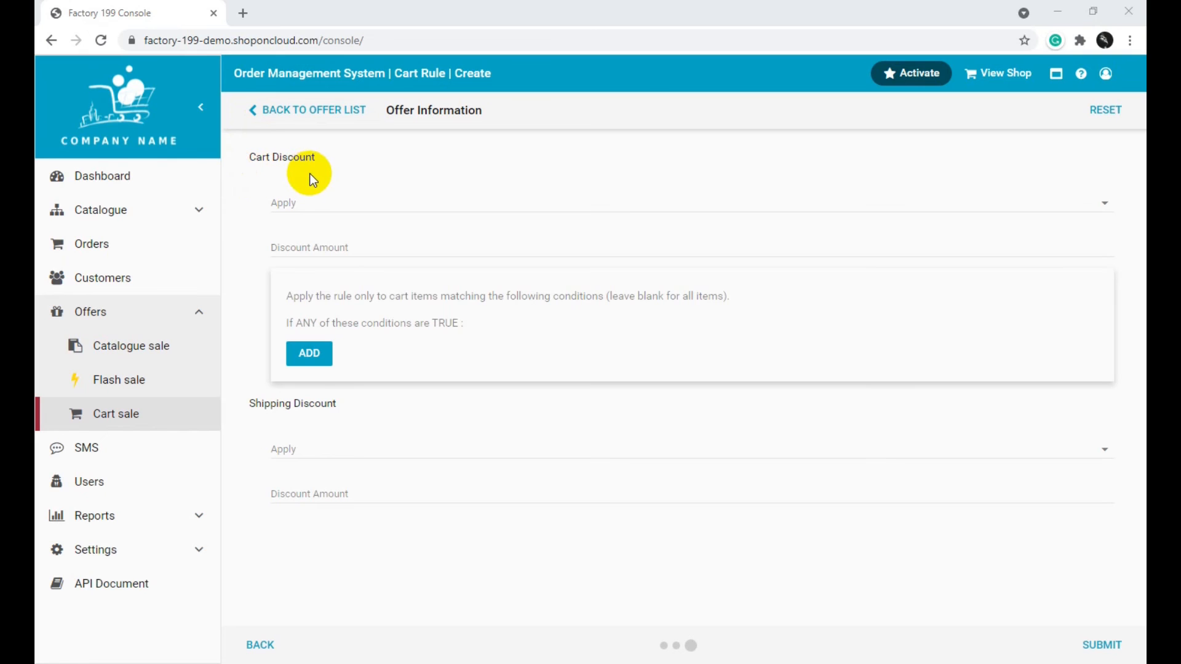
{"action": "mouse_move", "coordinate": [265, 185]}
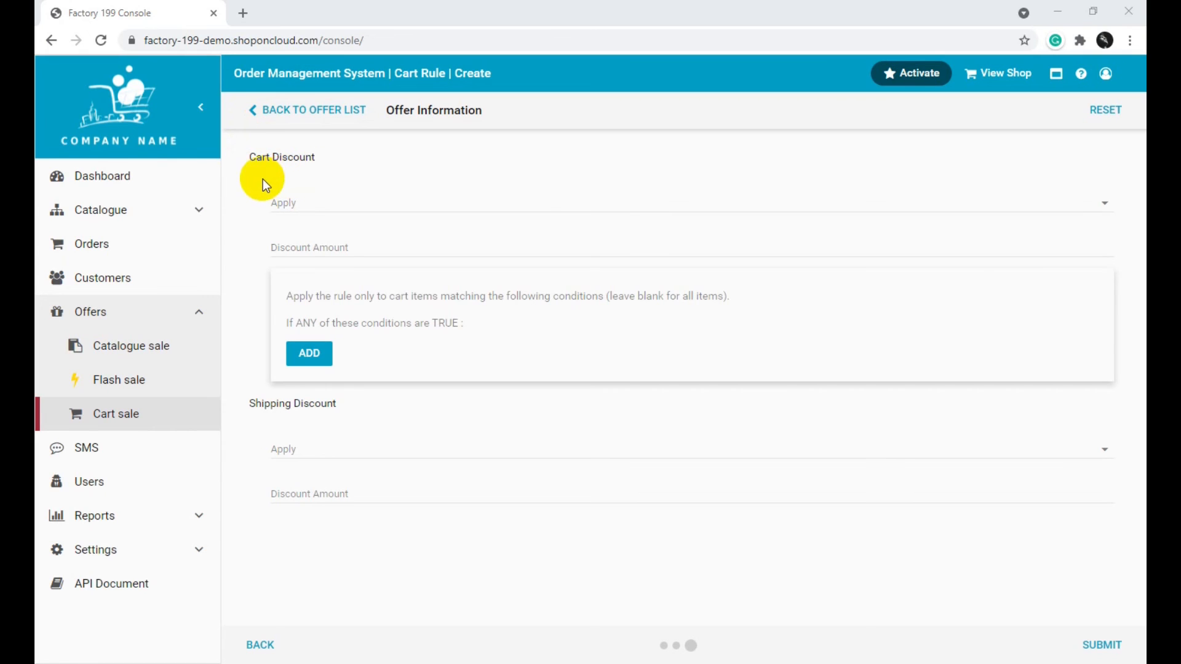
{"action": "mouse_move", "coordinate": [271, 211]}
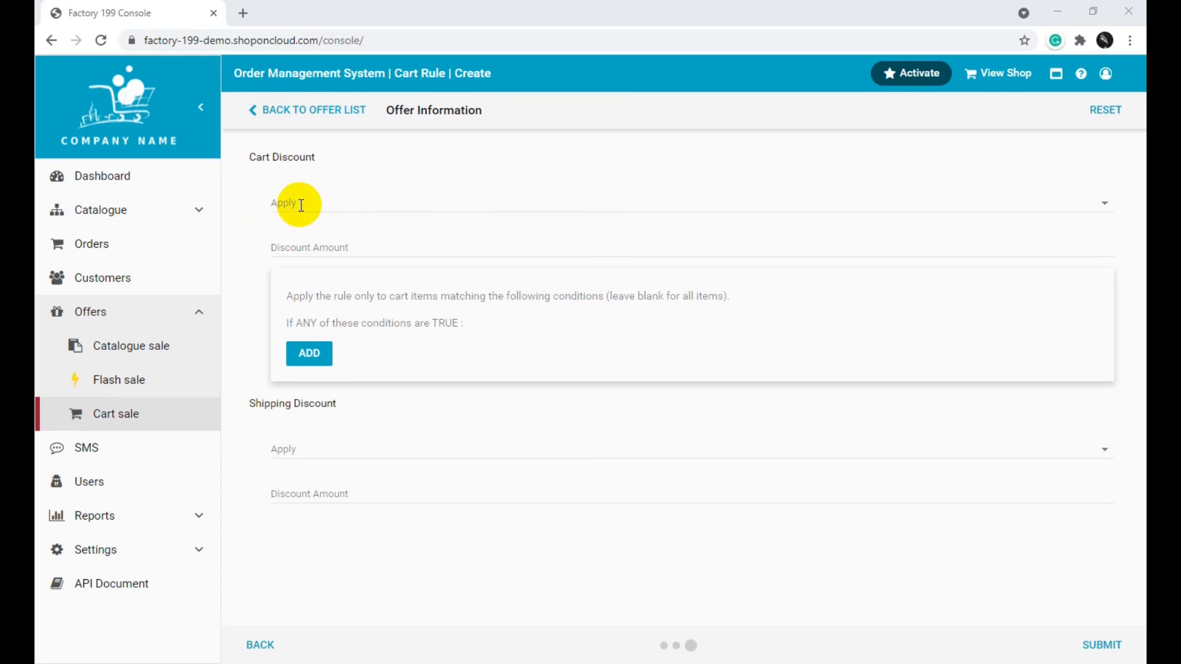
{"action": "mouse_move", "coordinate": [490, 216]}
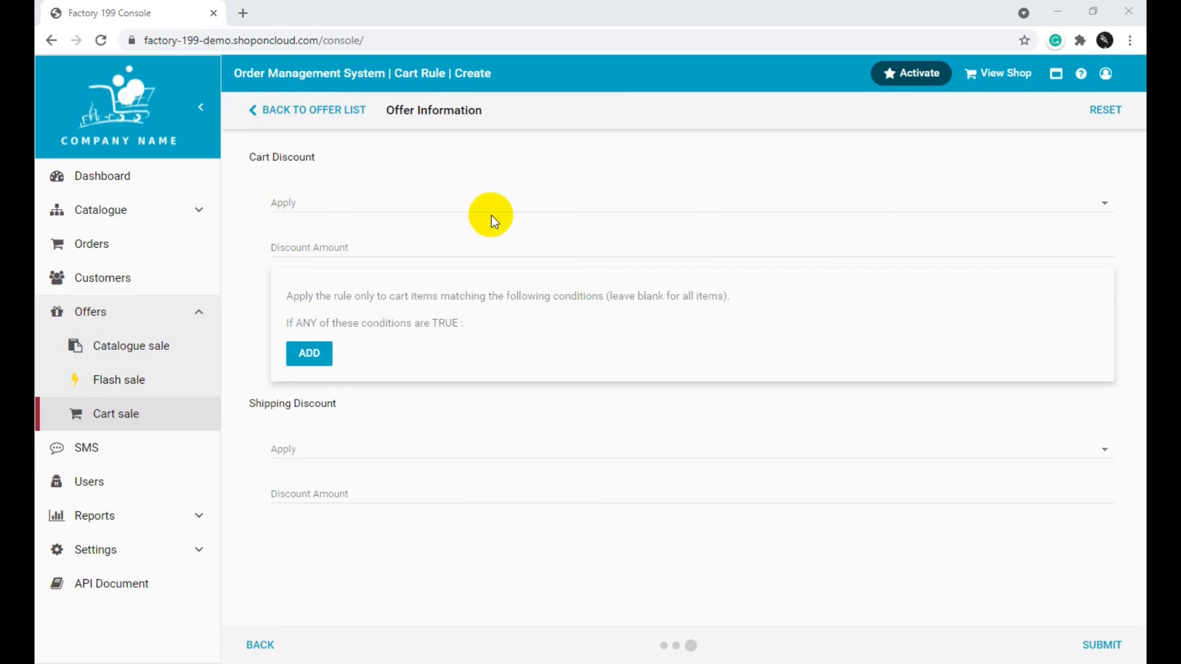
{"action": "mouse_move", "coordinate": [1098, 209]}
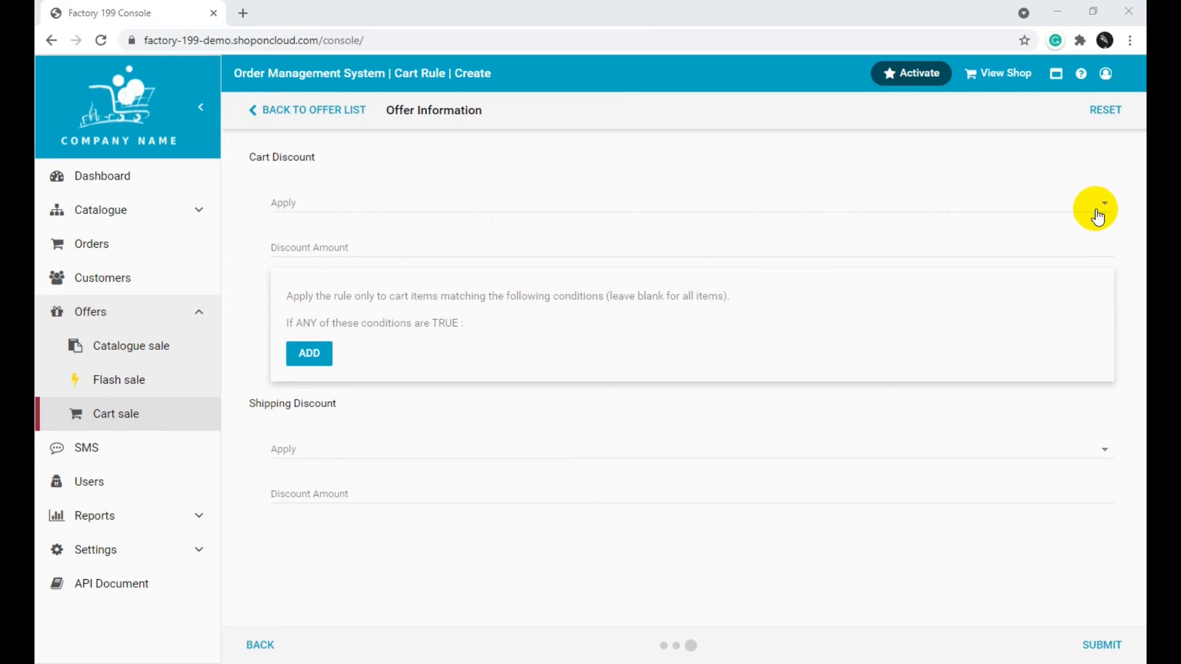
- Apply a 15% discount on the total price and submit the Fashion Week offer
{"action": "left_click", "coordinate": [1103, 204]}
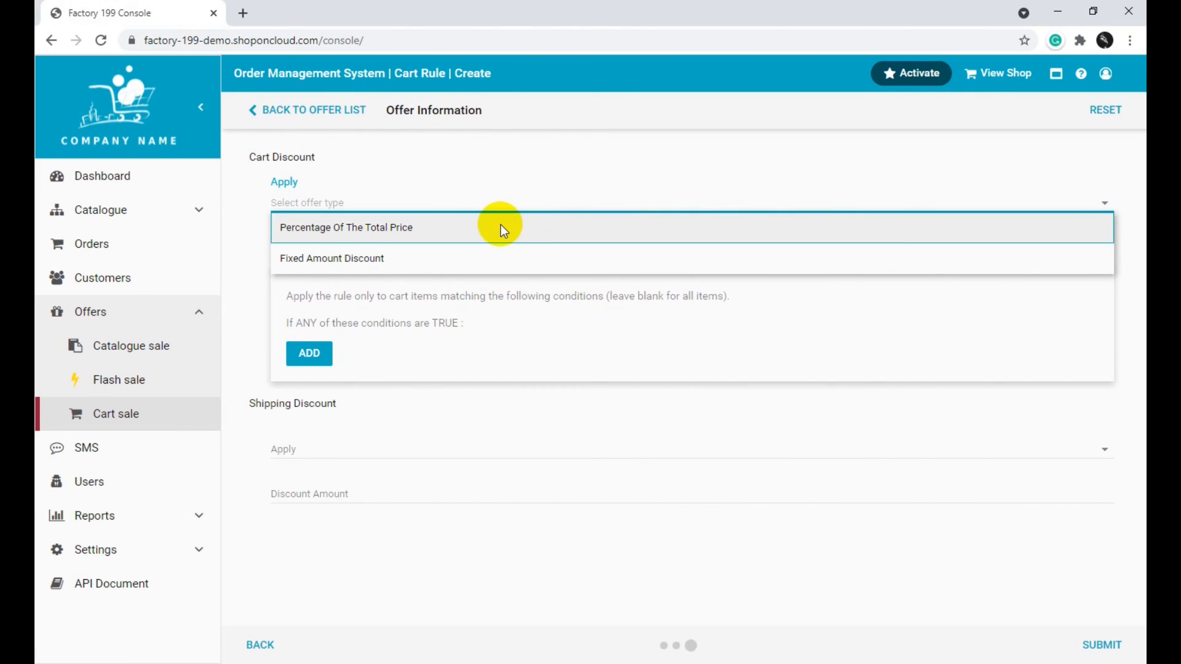
{"action": "mouse_move", "coordinate": [383, 245]}
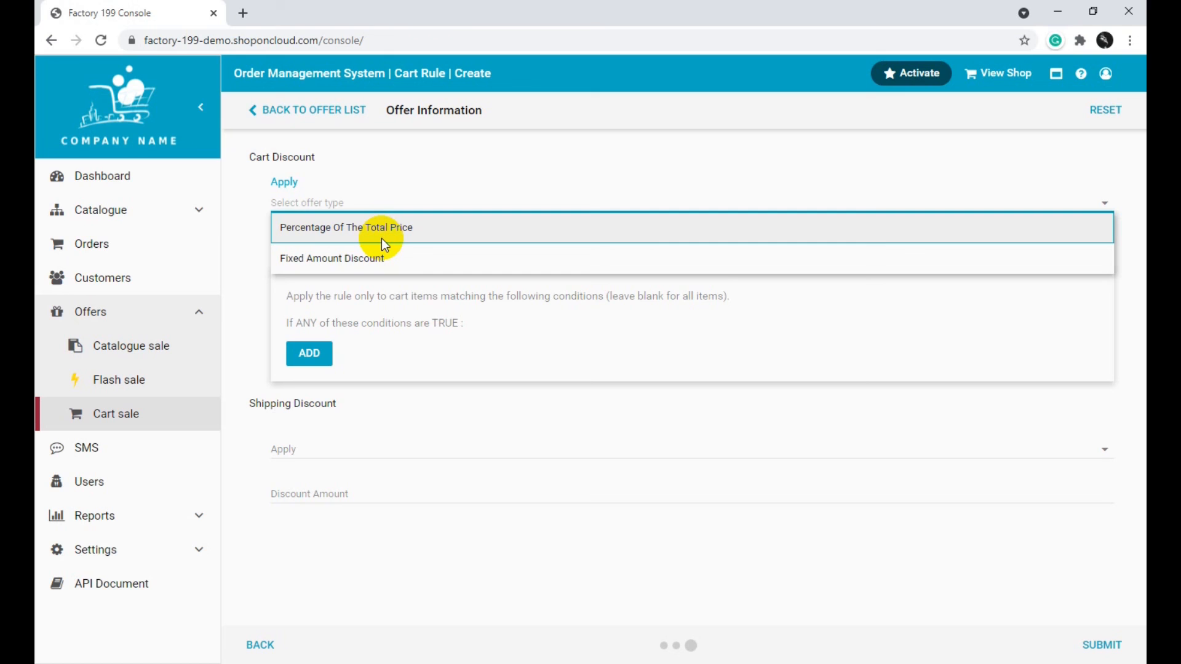
{"action": "left_click", "coordinate": [346, 227]}
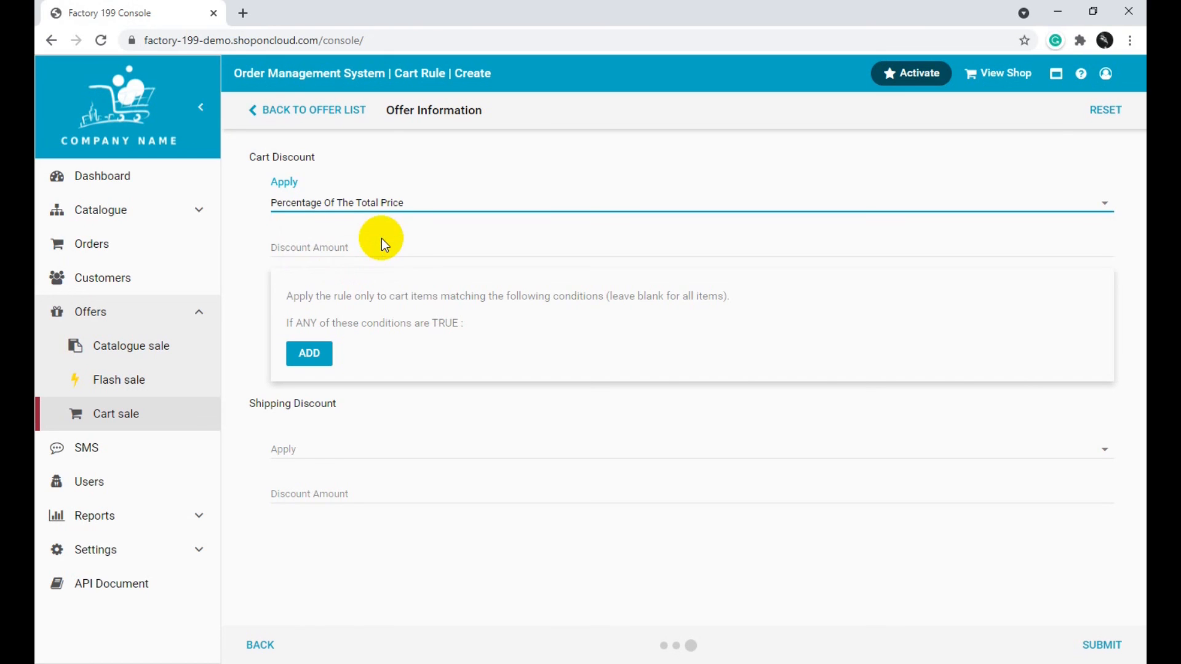
{"action": "mouse_move", "coordinate": [339, 247]}
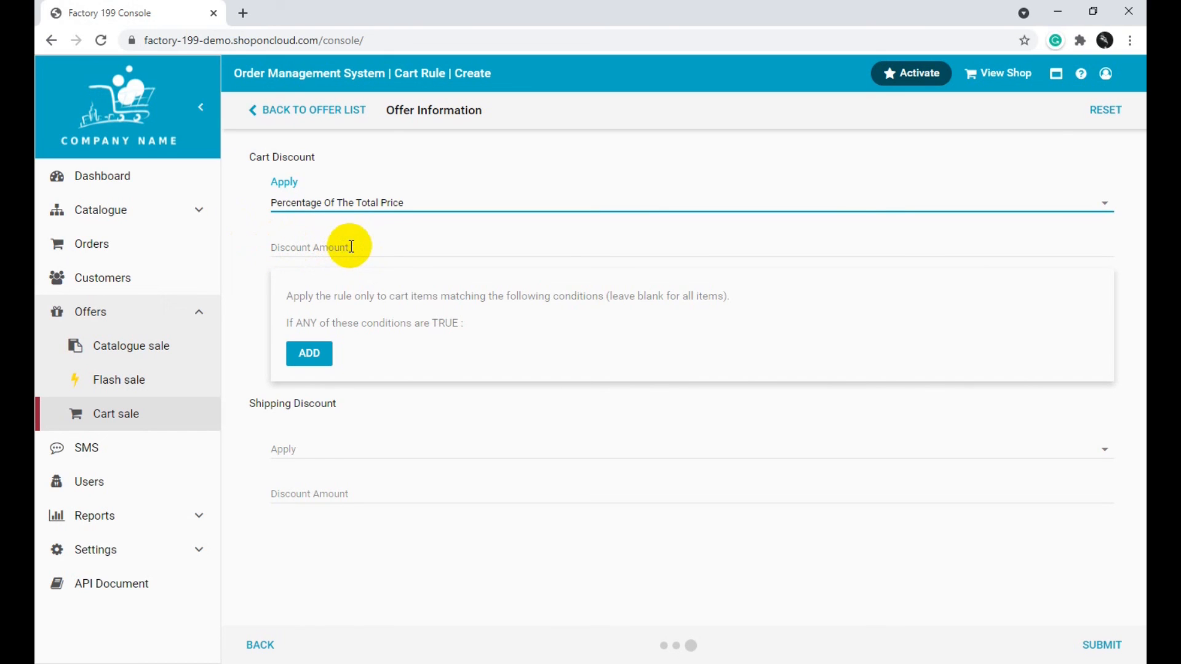
{"action": "left_click", "coordinate": [339, 248]}
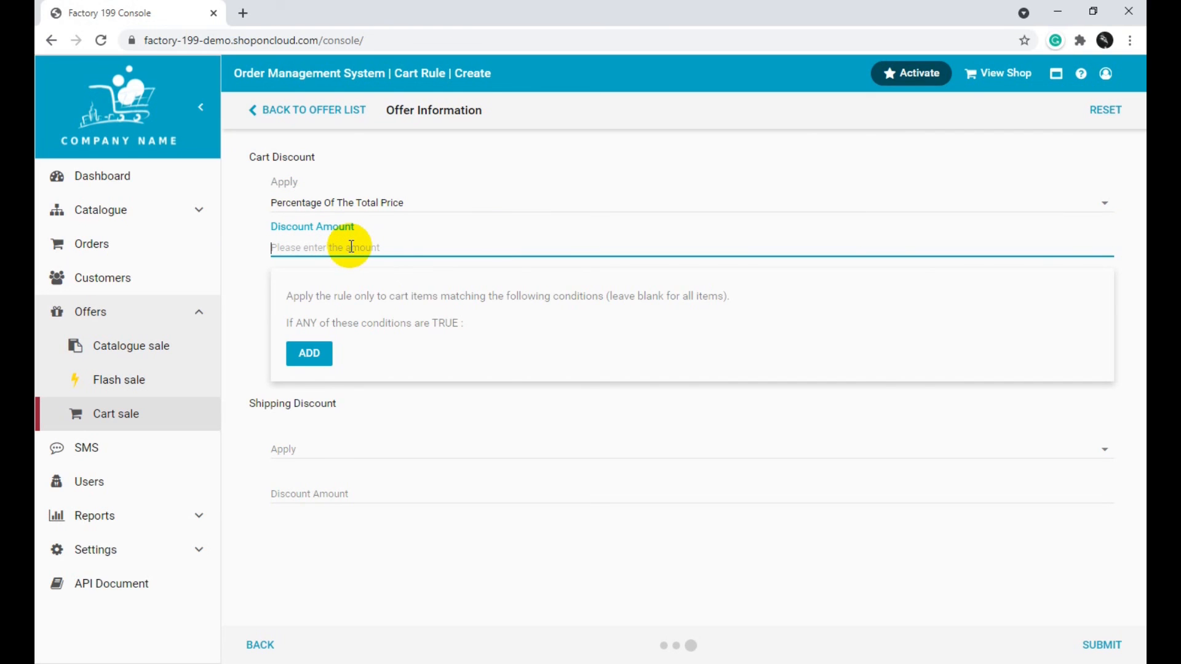
{"action": "type", "text": "15"}
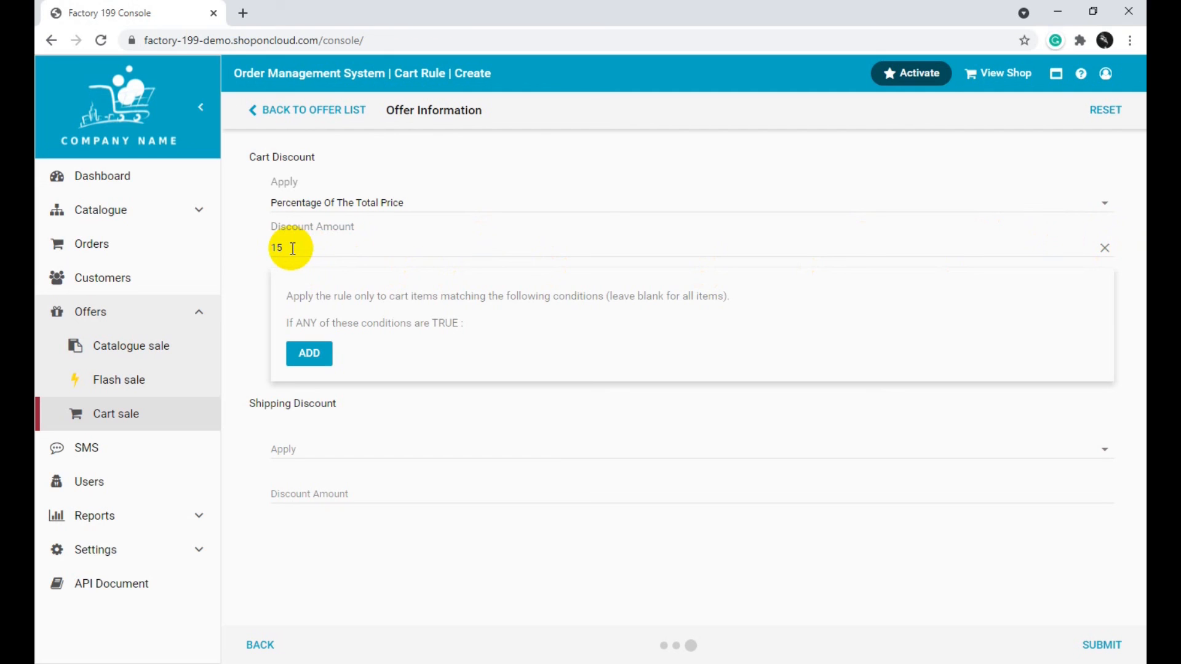
{"action": "mouse_move", "coordinate": [252, 558]}
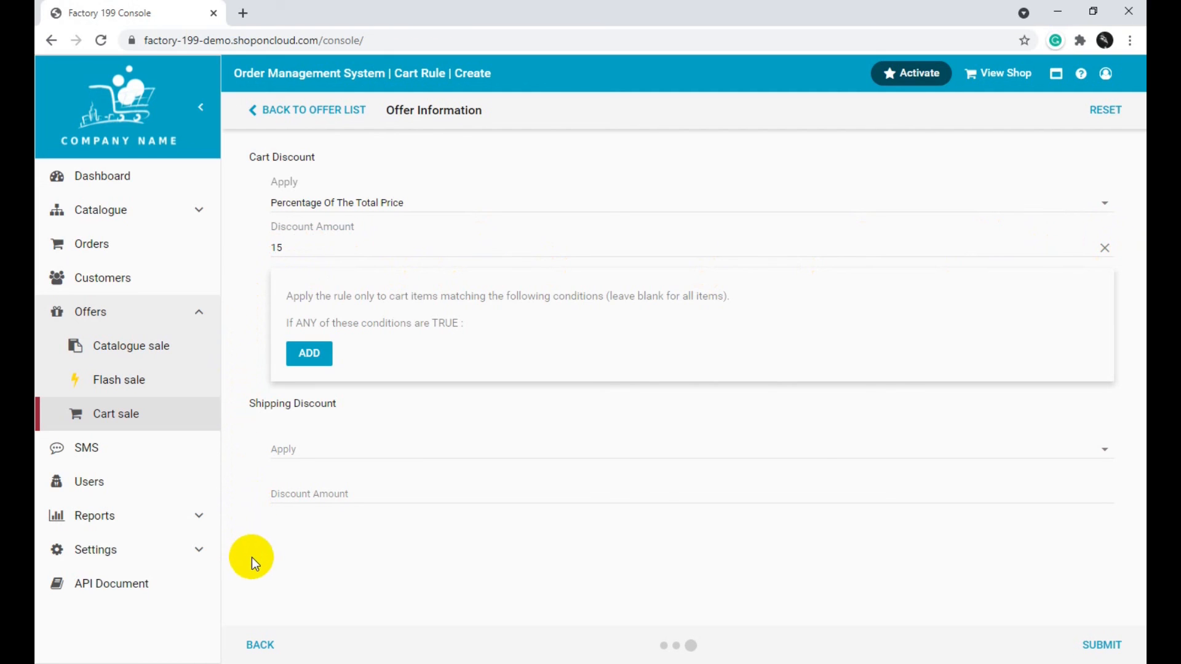
{"action": "mouse_move", "coordinate": [1075, 646]}
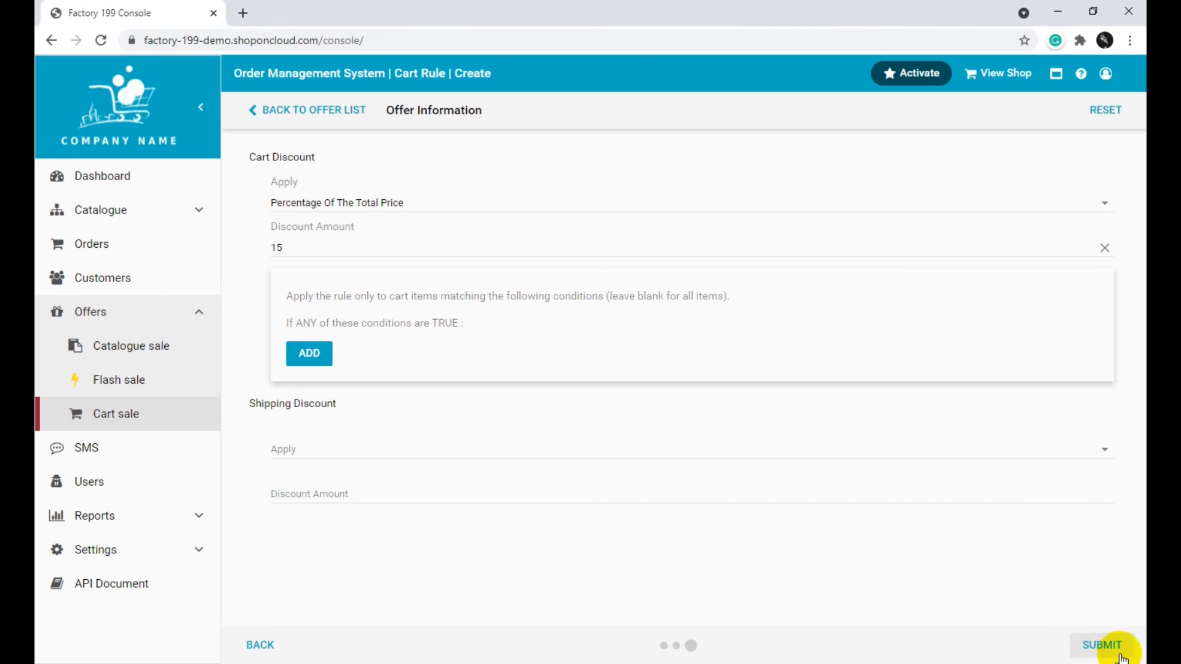
{"action": "left_click", "coordinate": [1102, 644]}
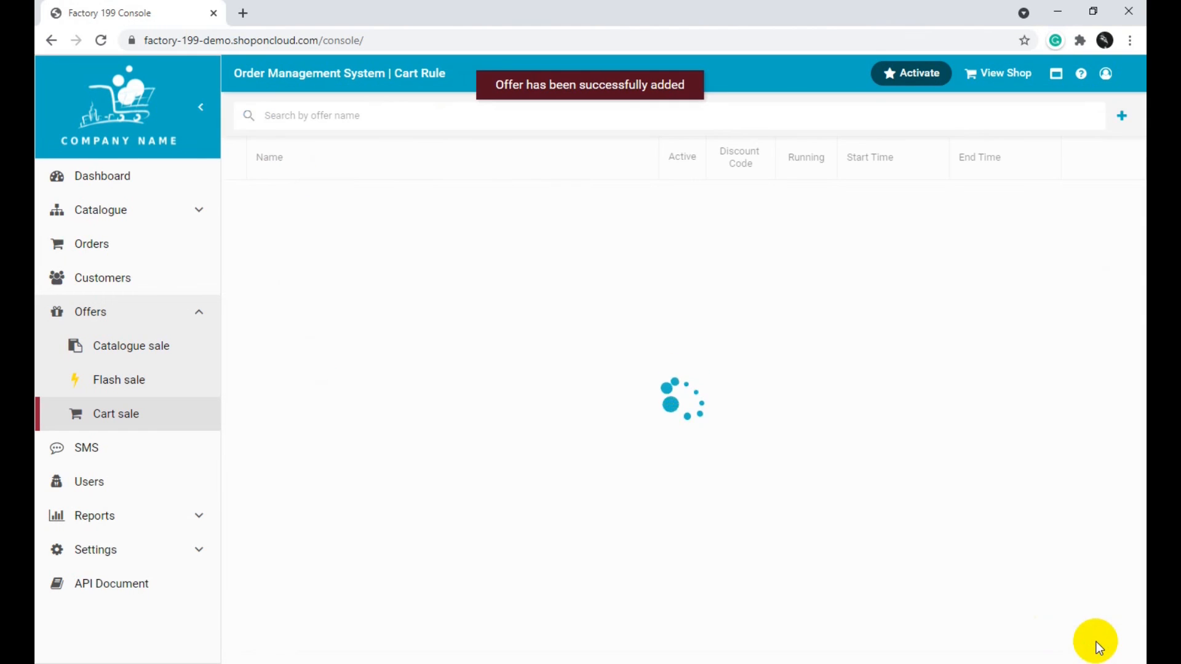